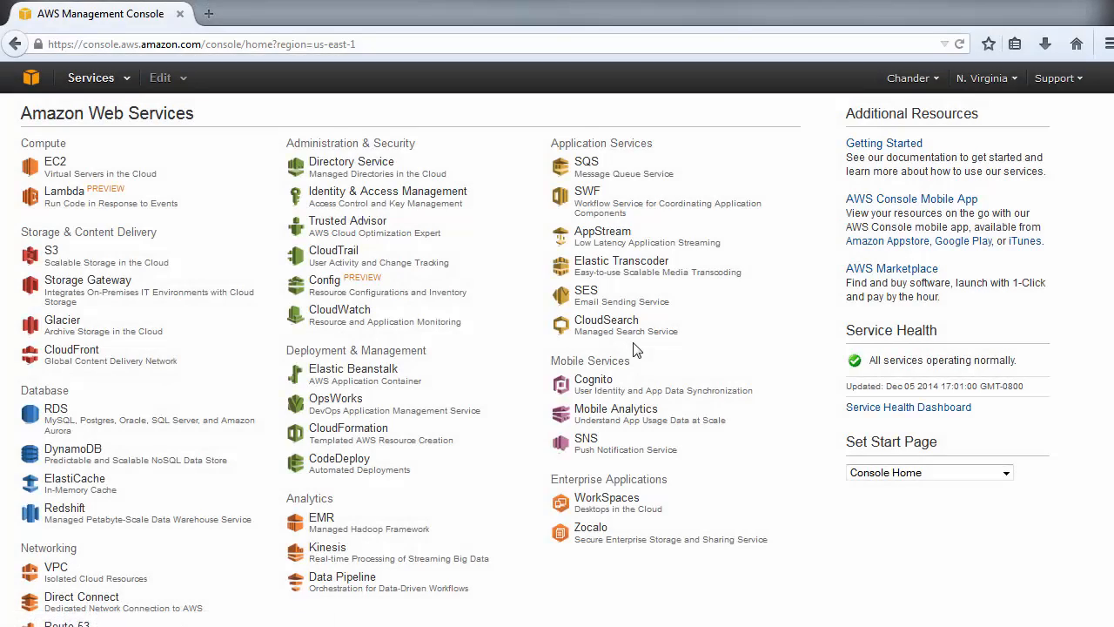
pyautogui.moveTo(605, 320)
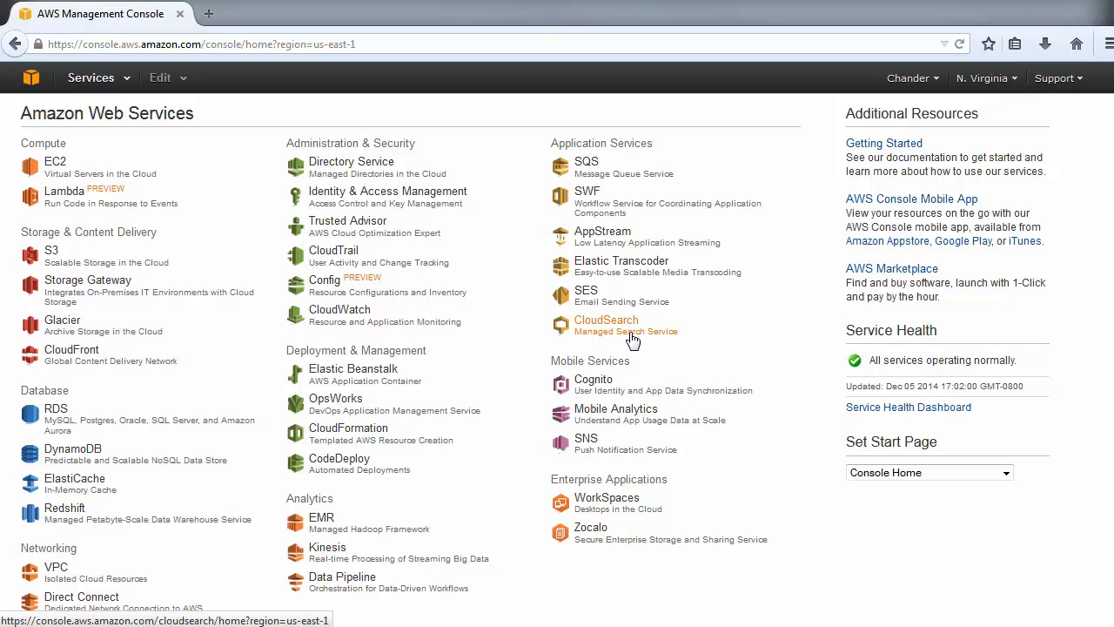
pyautogui.moveTo(181, 97)
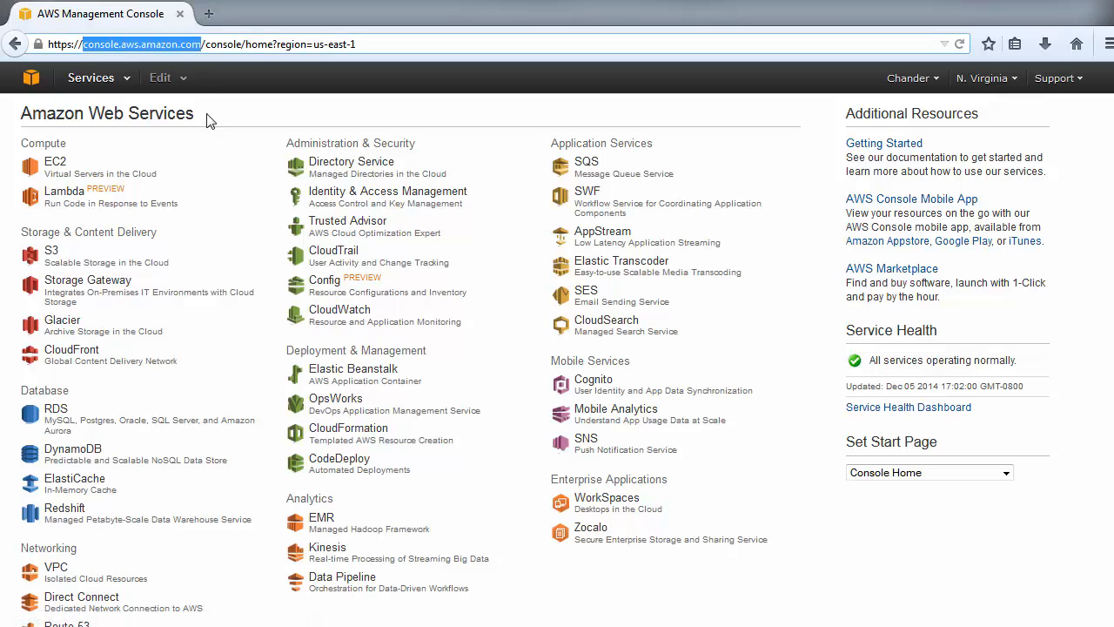
# Go to the CloudSearch service, reaching its welcome page with no domains in US East.
pyautogui.click(606, 321)
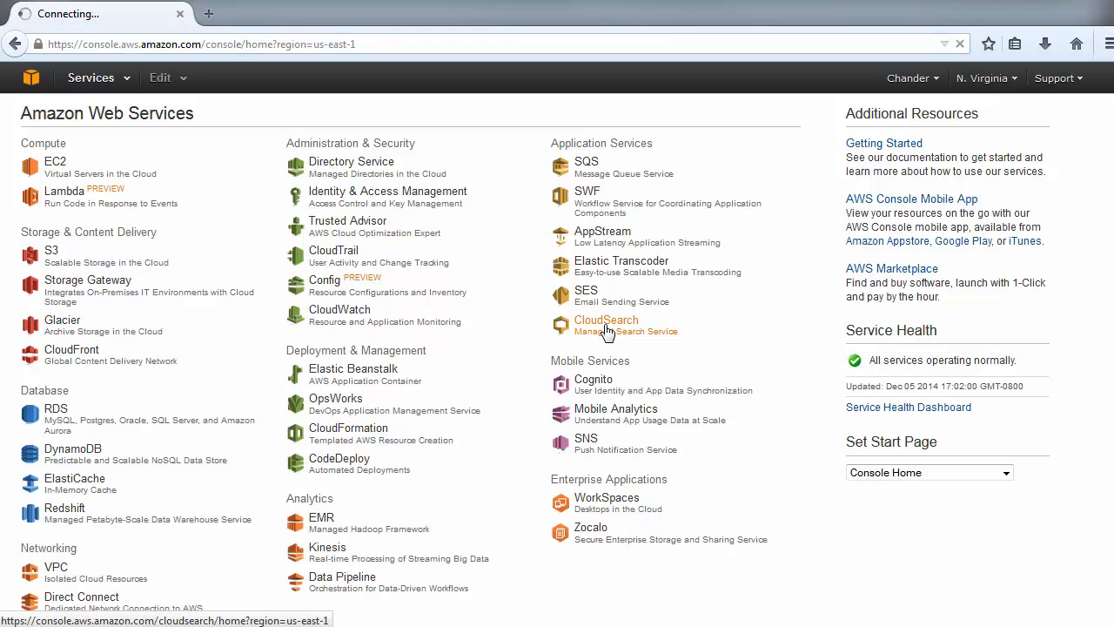
pyautogui.click(606, 320)
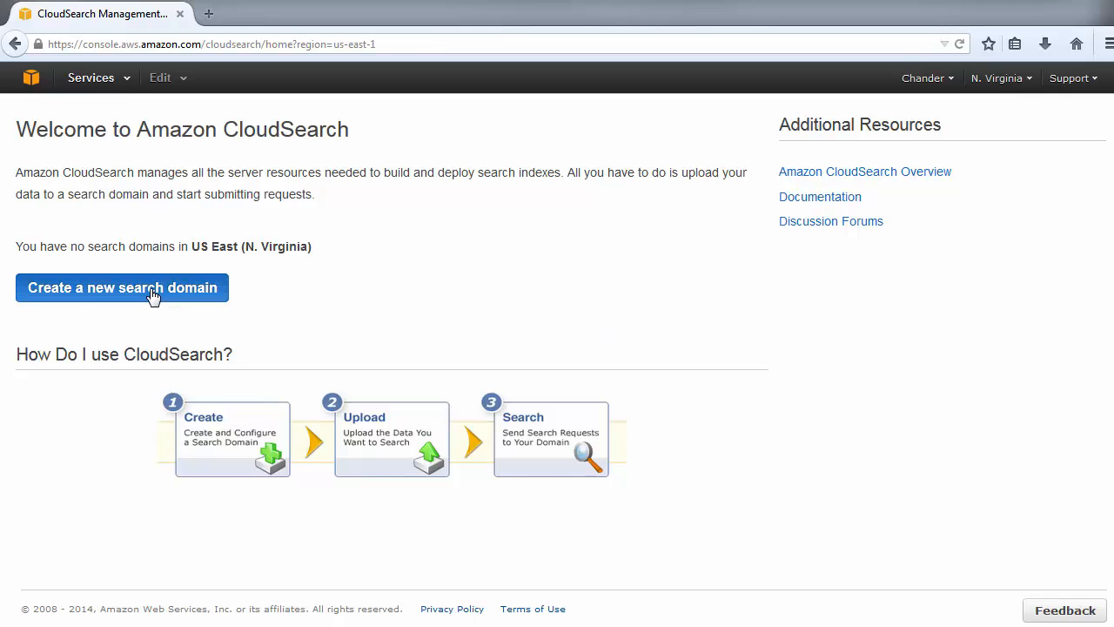
# Begin a new search domain named 'imdb-movies' with default instance settings and continue.
pyautogui.click(122, 288)
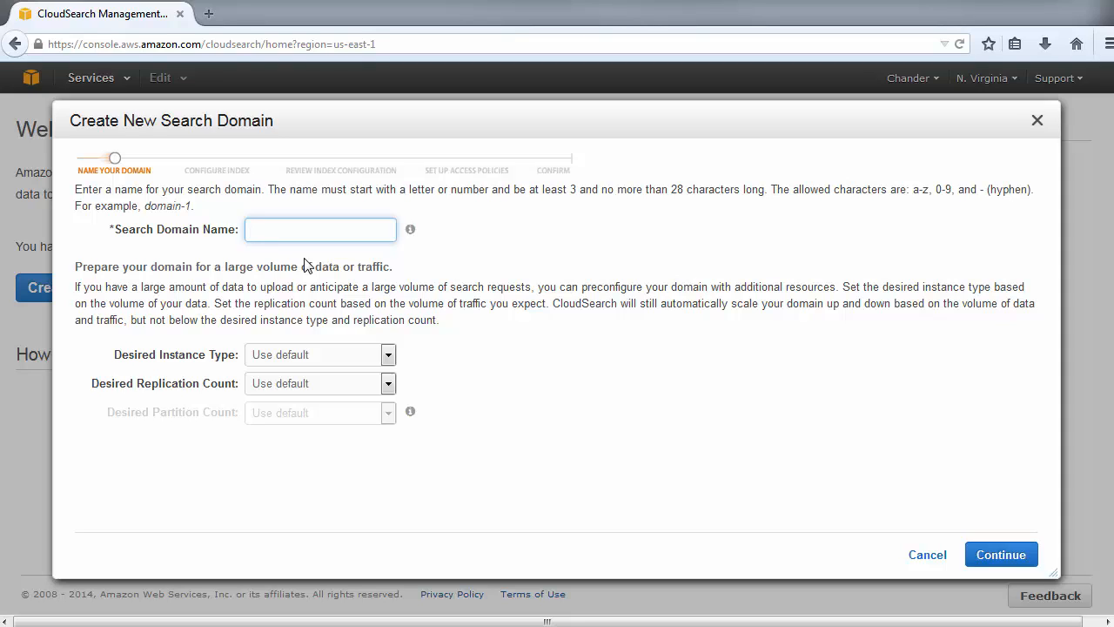
pyautogui.write('imdb')
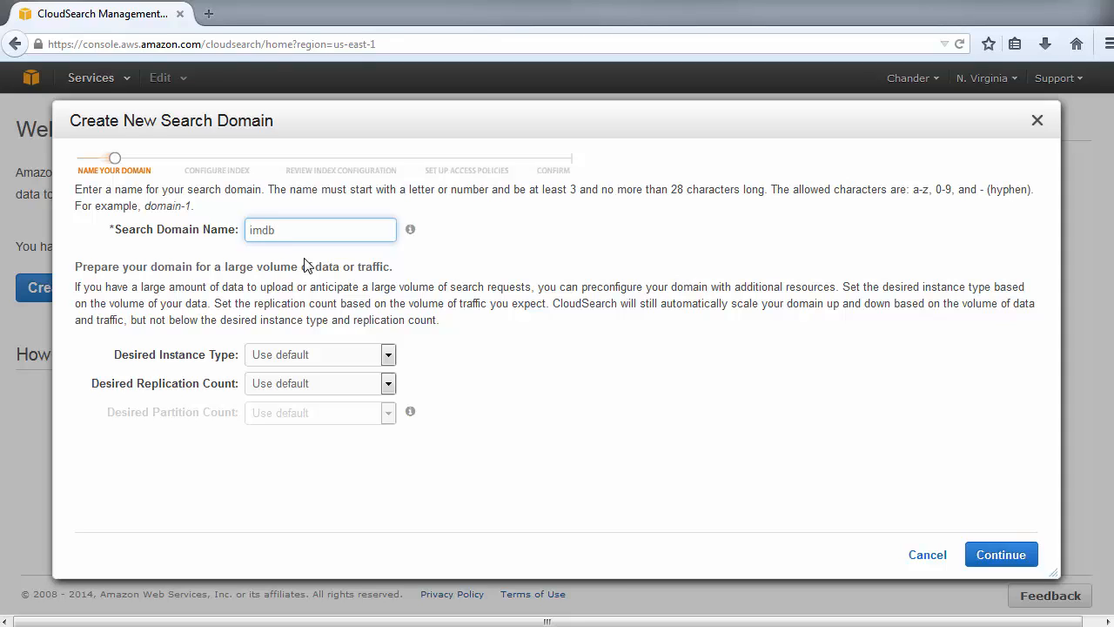
pyautogui.write('-movies')
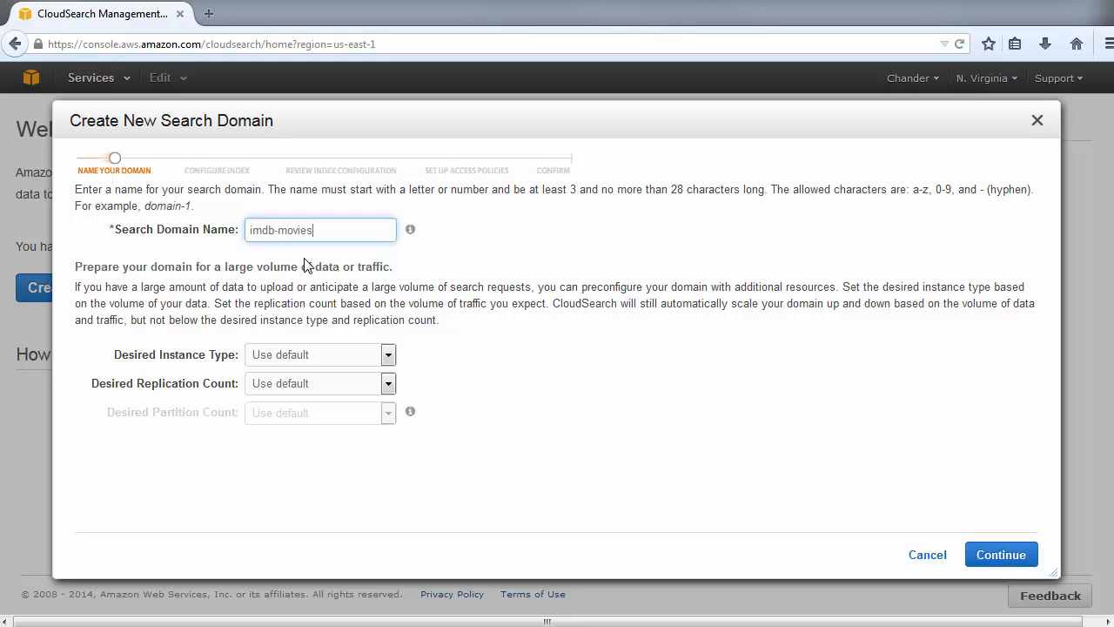
pyautogui.moveTo(418, 322)
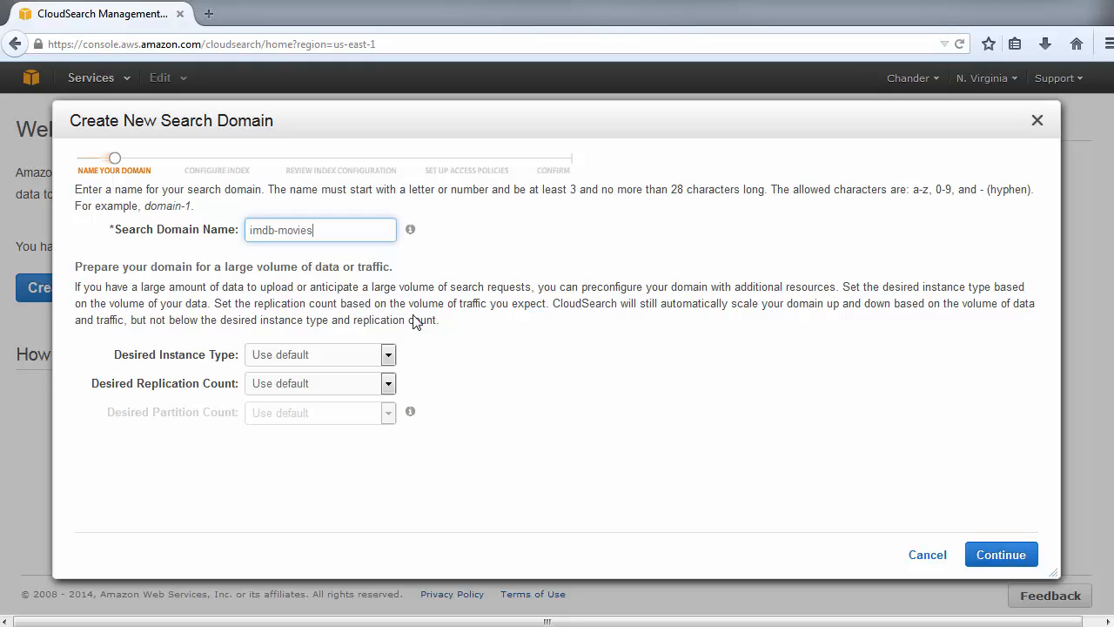
pyautogui.click(1001, 553)
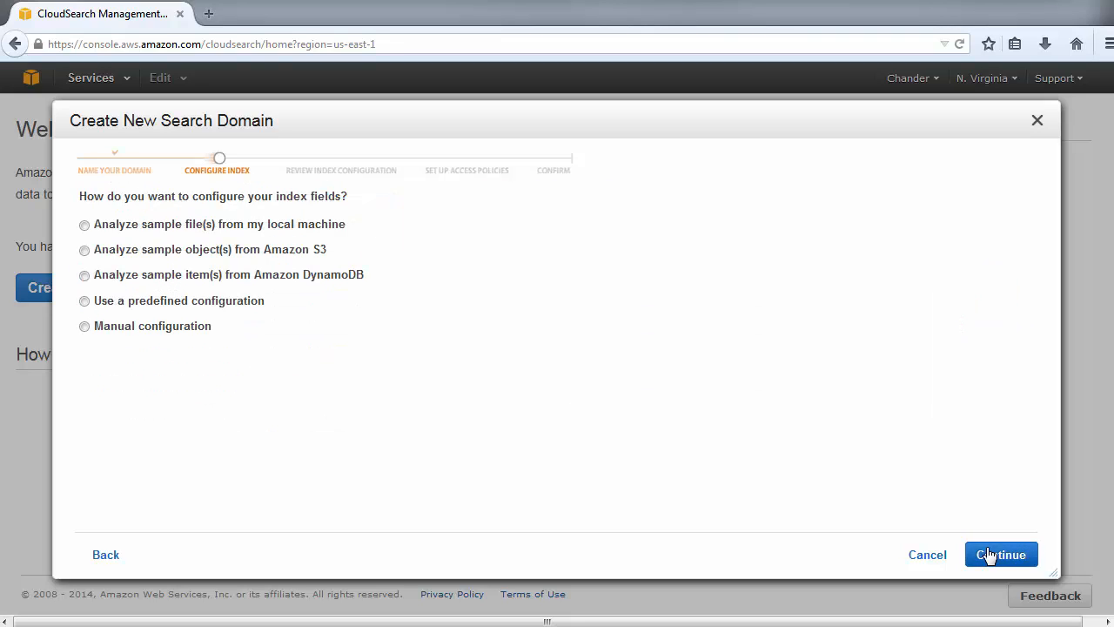
pyautogui.moveTo(105, 316)
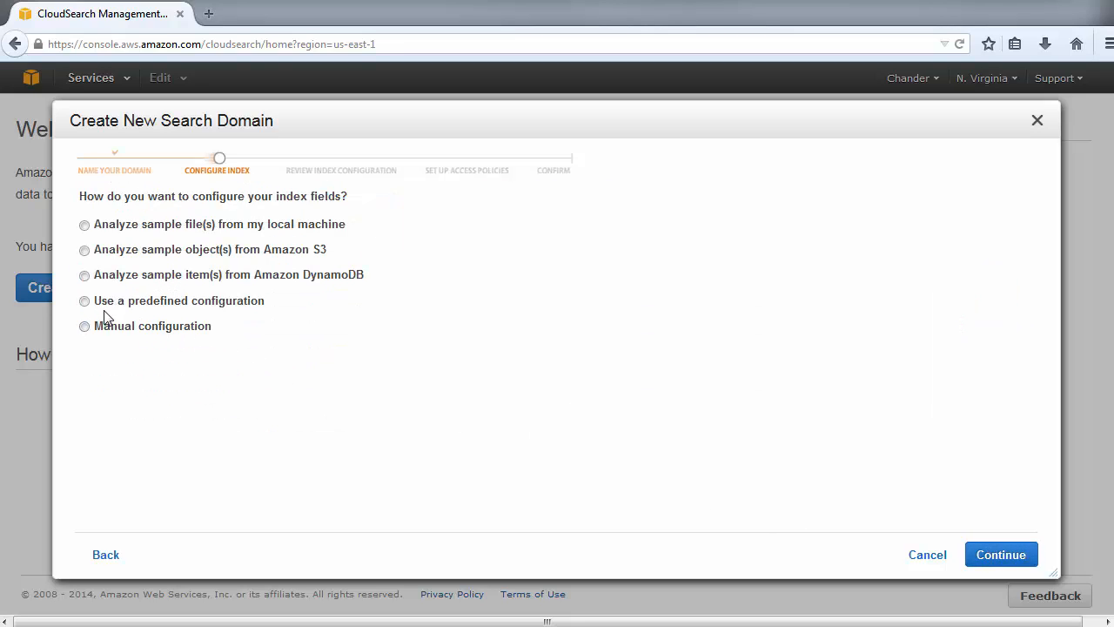
# Choose the predefined 'IMDB movies (demo)' index configuration and continue to the check.
pyautogui.click(84, 300)
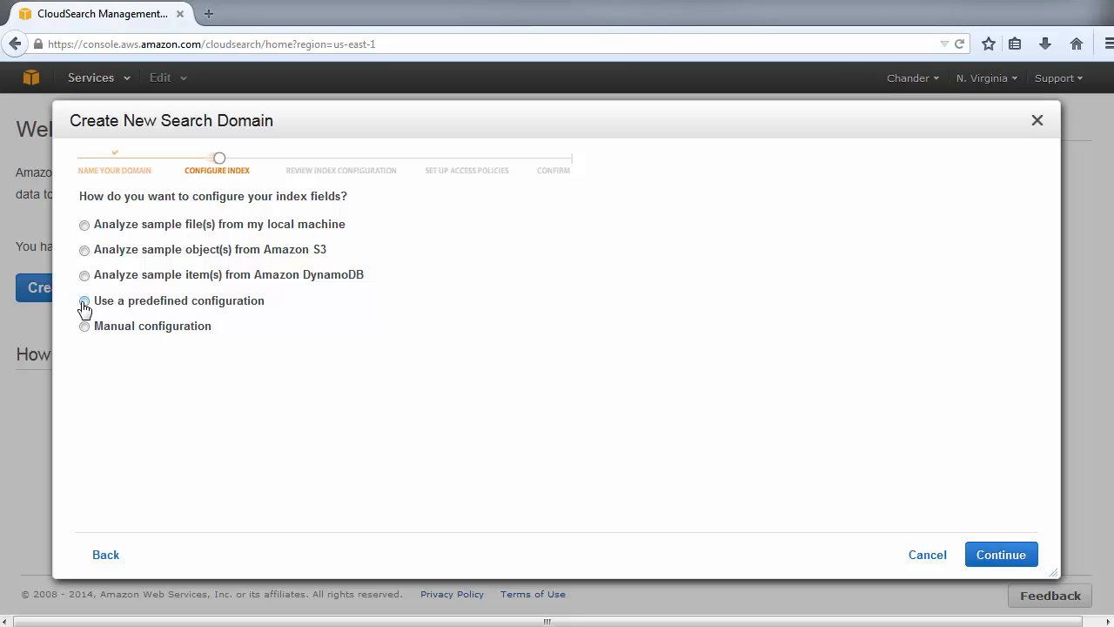
pyautogui.click(84, 301)
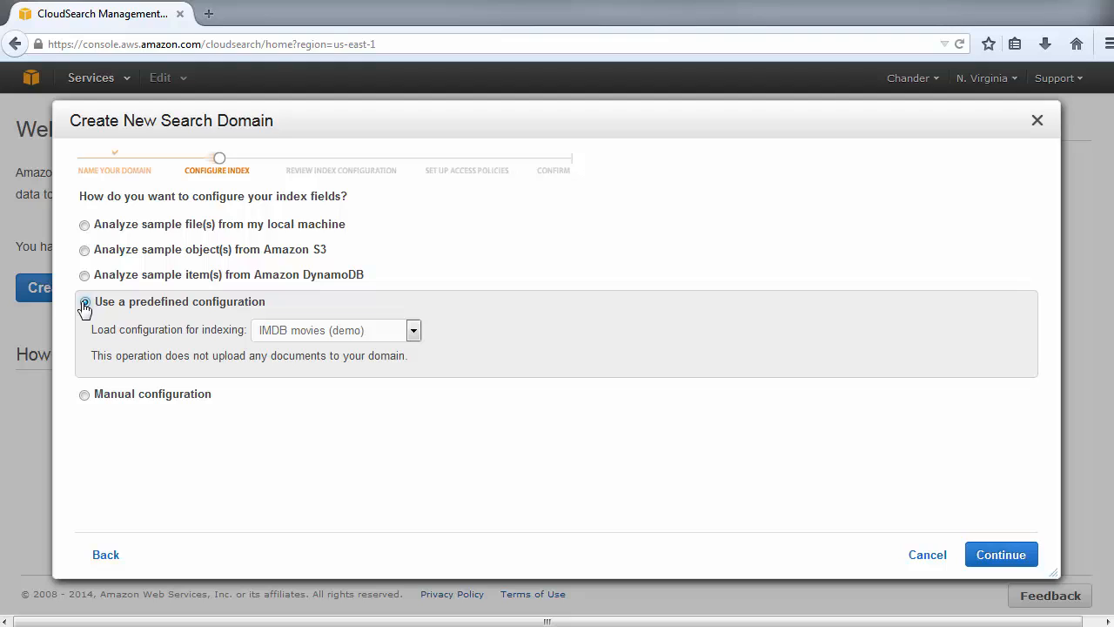
pyautogui.click(84, 301)
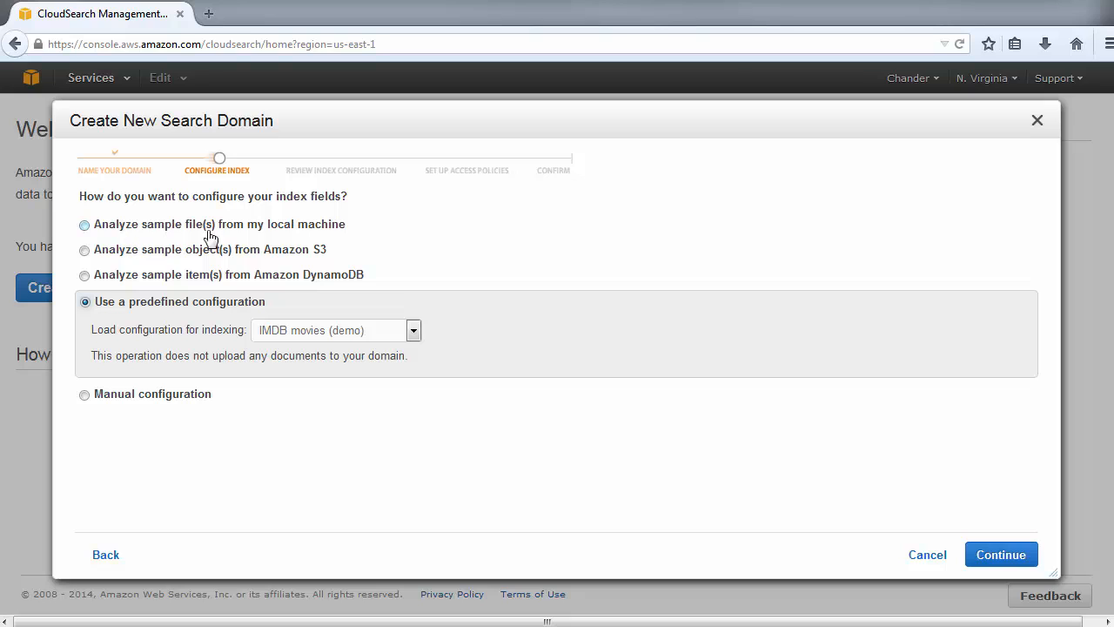
pyautogui.moveTo(277, 268)
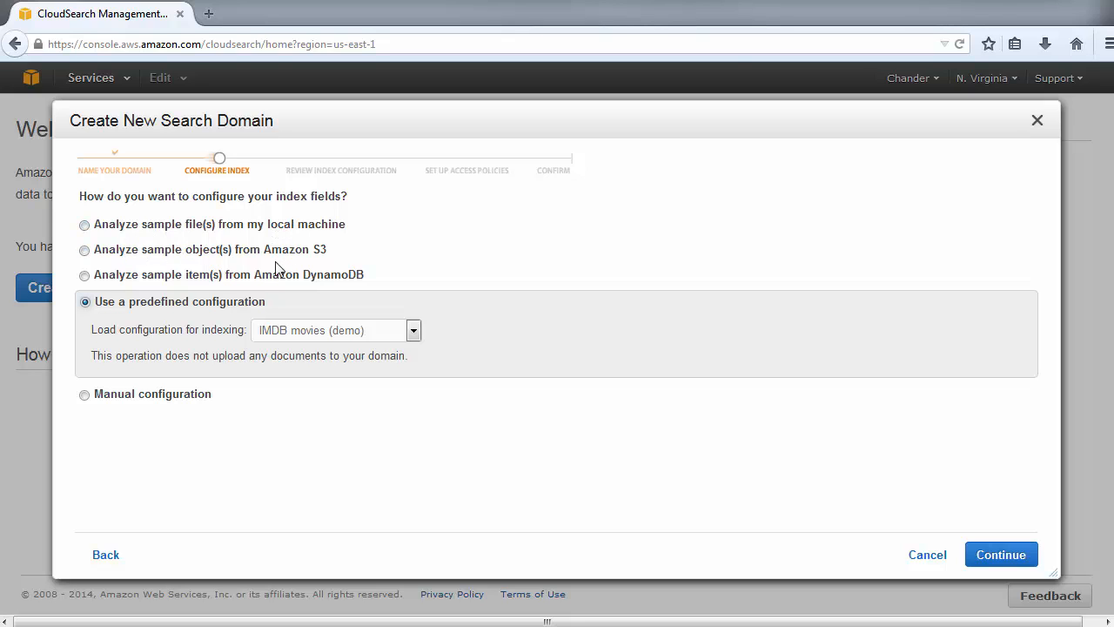
pyautogui.moveTo(321, 283)
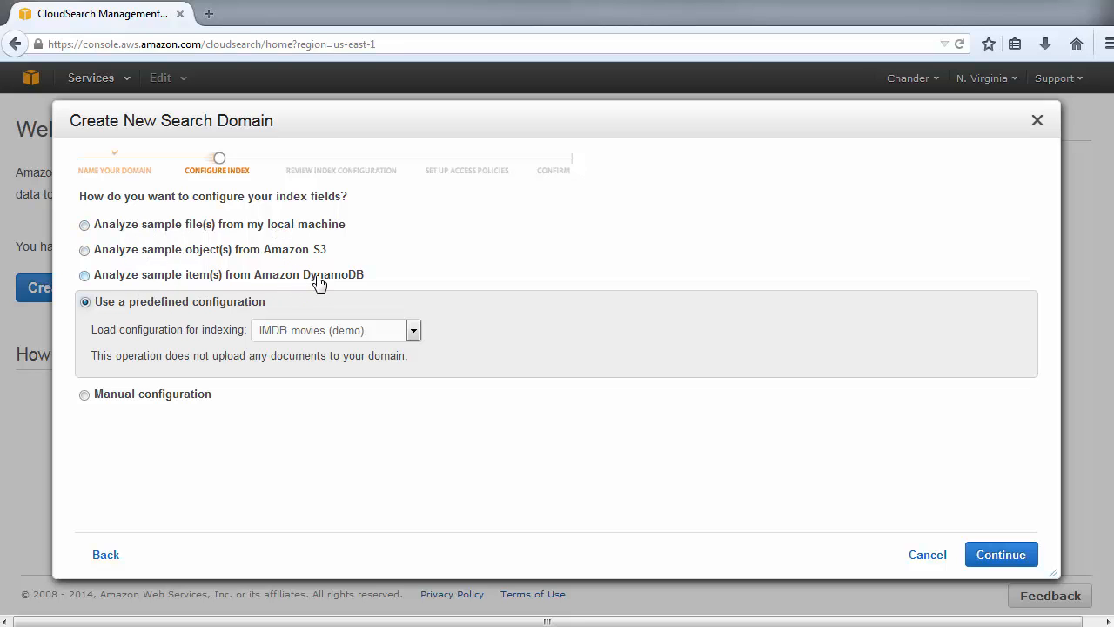
pyautogui.moveTo(153, 410)
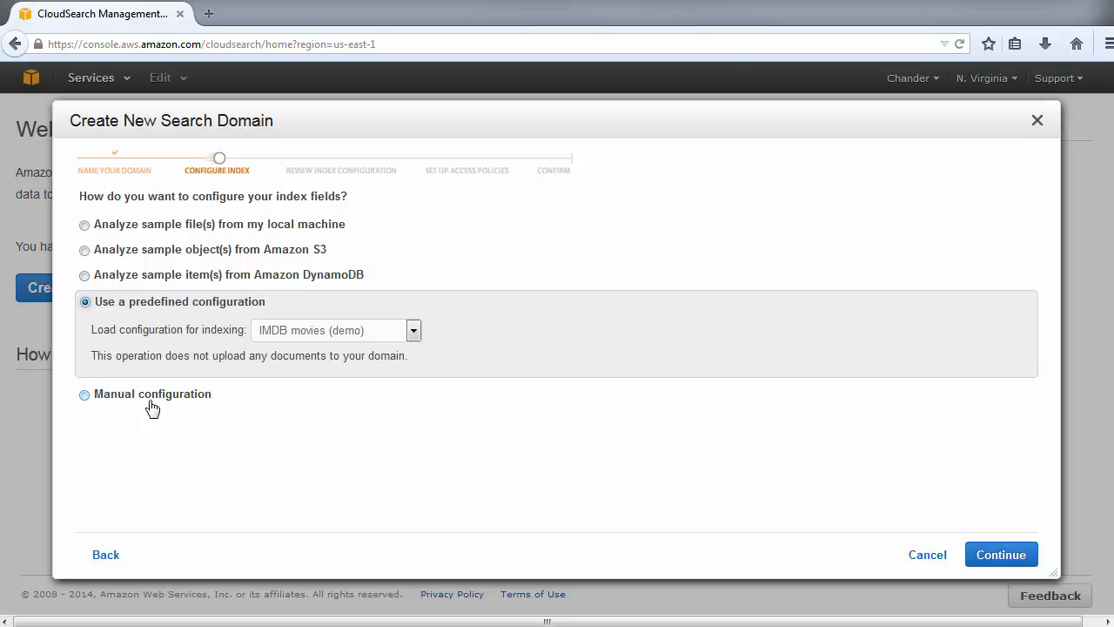
pyautogui.moveTo(931, 571)
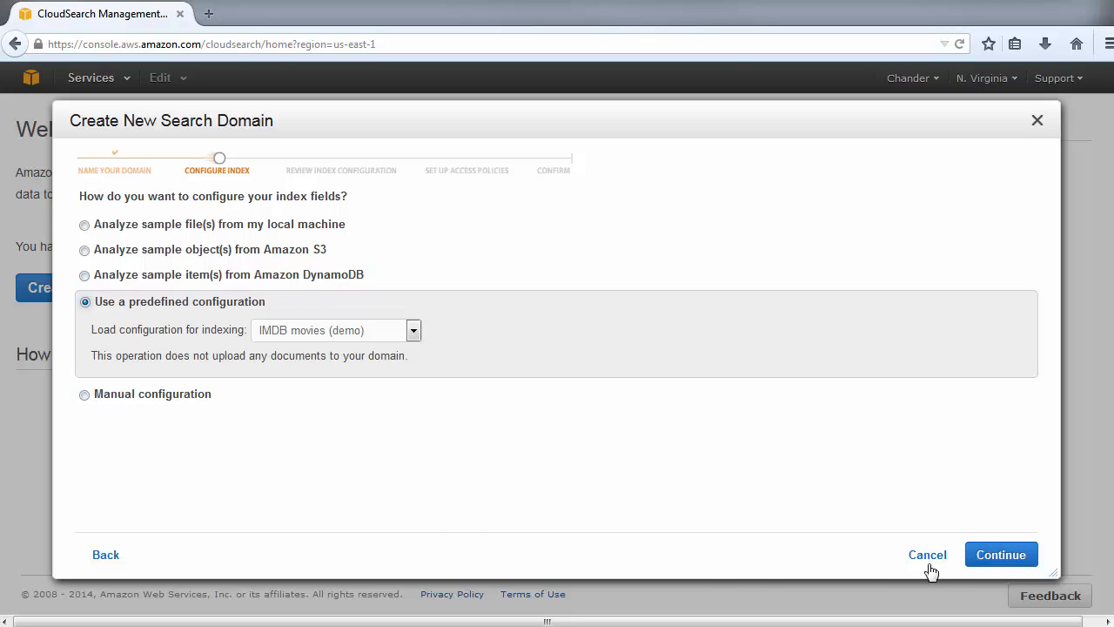
pyautogui.click(1001, 553)
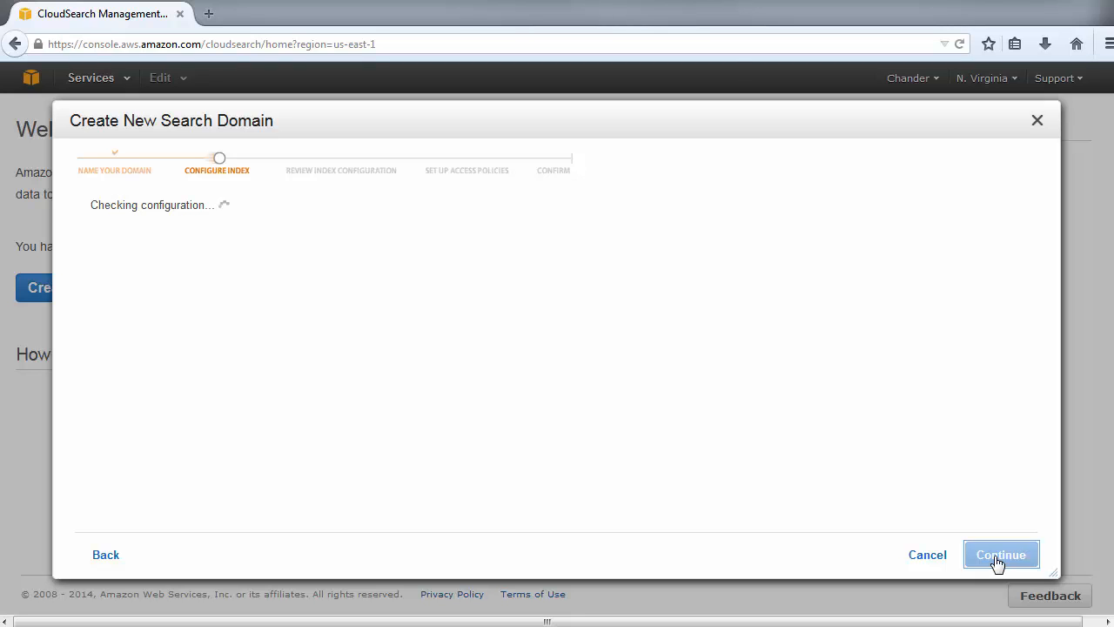
# Accept the suggested fields (actors, directors, genres, image_url, plot, rank, rating) unchanged.
pyautogui.click(1001, 554)
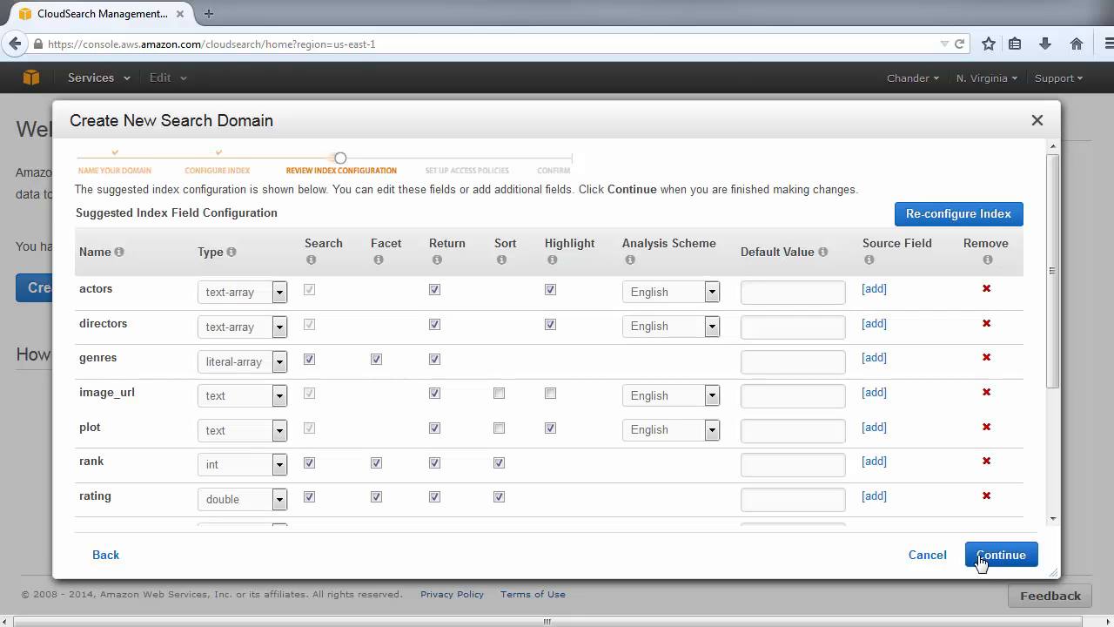
pyautogui.moveTo(223, 303)
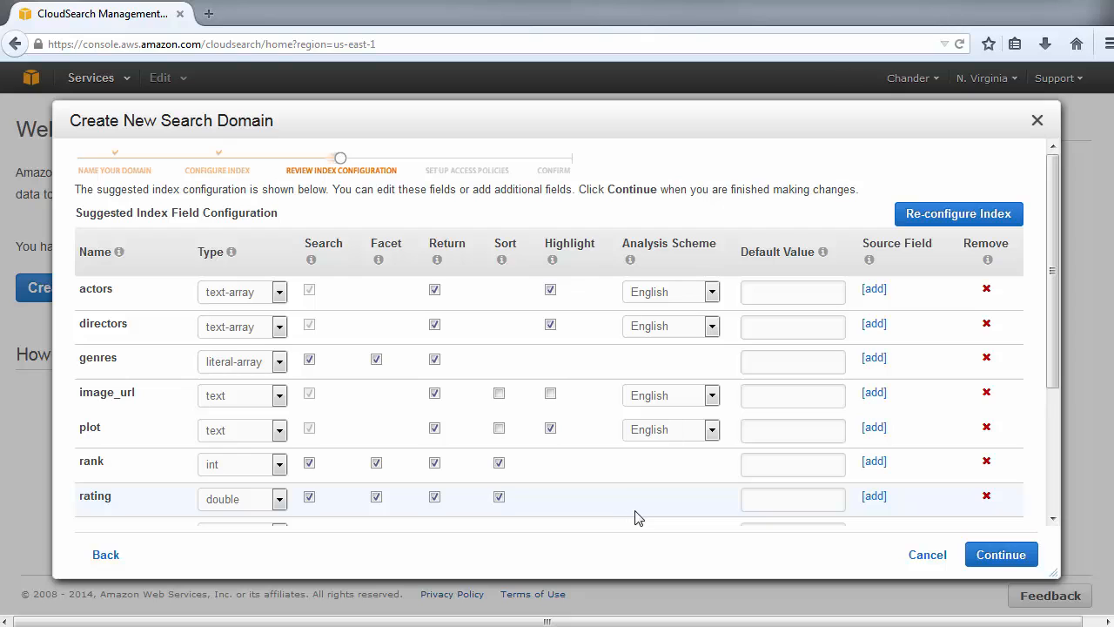
pyautogui.moveTo(999, 553)
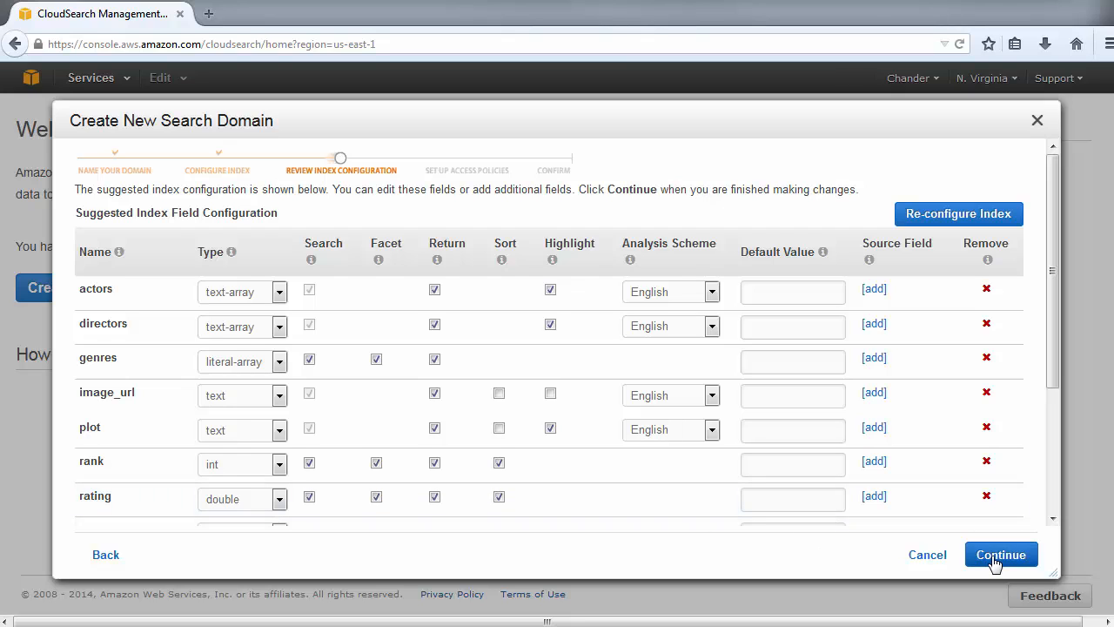
pyautogui.click(999, 554)
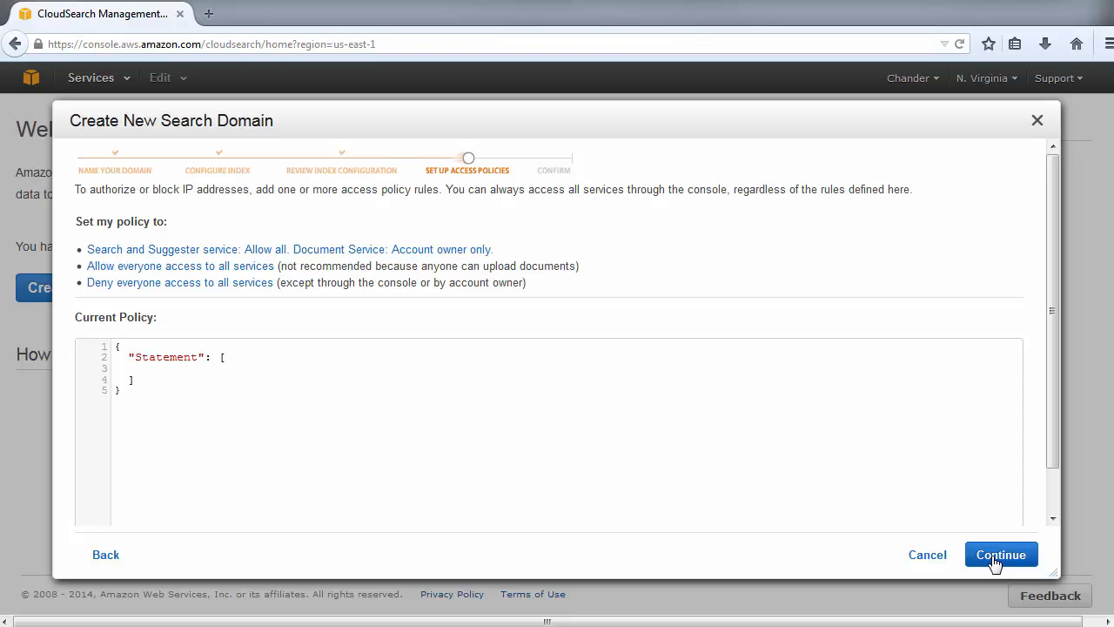
pyautogui.moveTo(442, 369)
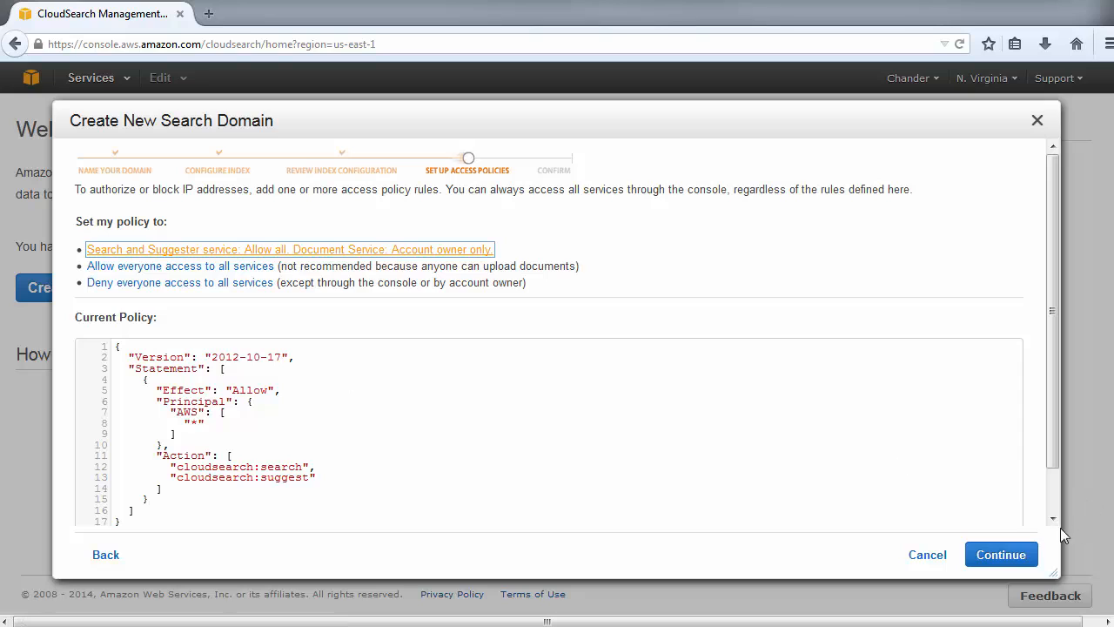
# Continue with the allow-all search and suggester access policy to the Confirm step.
pyautogui.click(1001, 554)
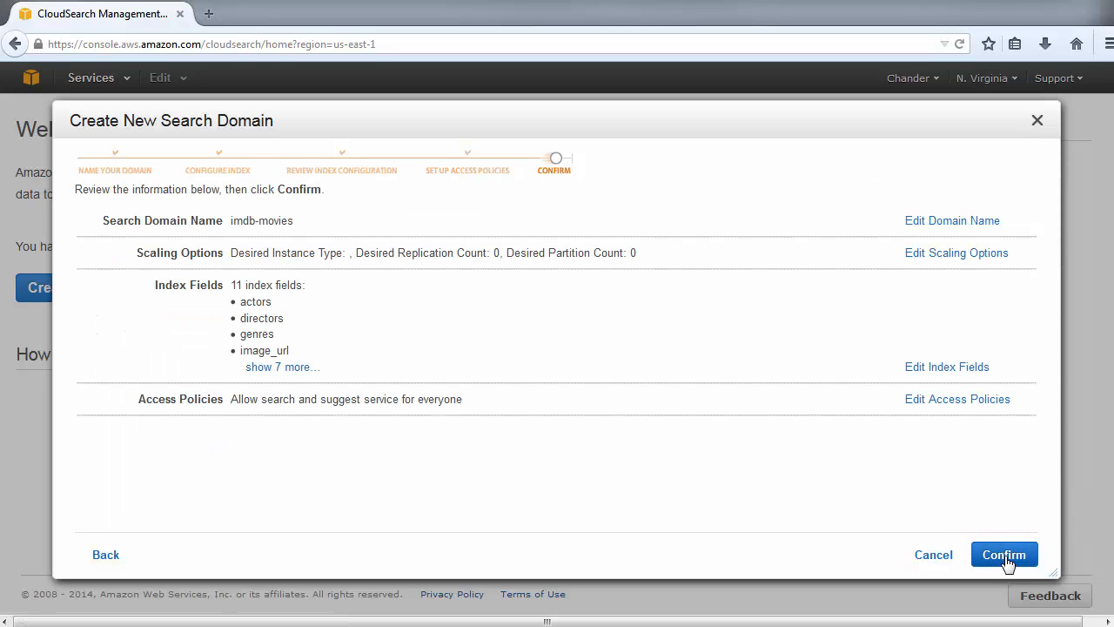
pyautogui.moveTo(268, 301)
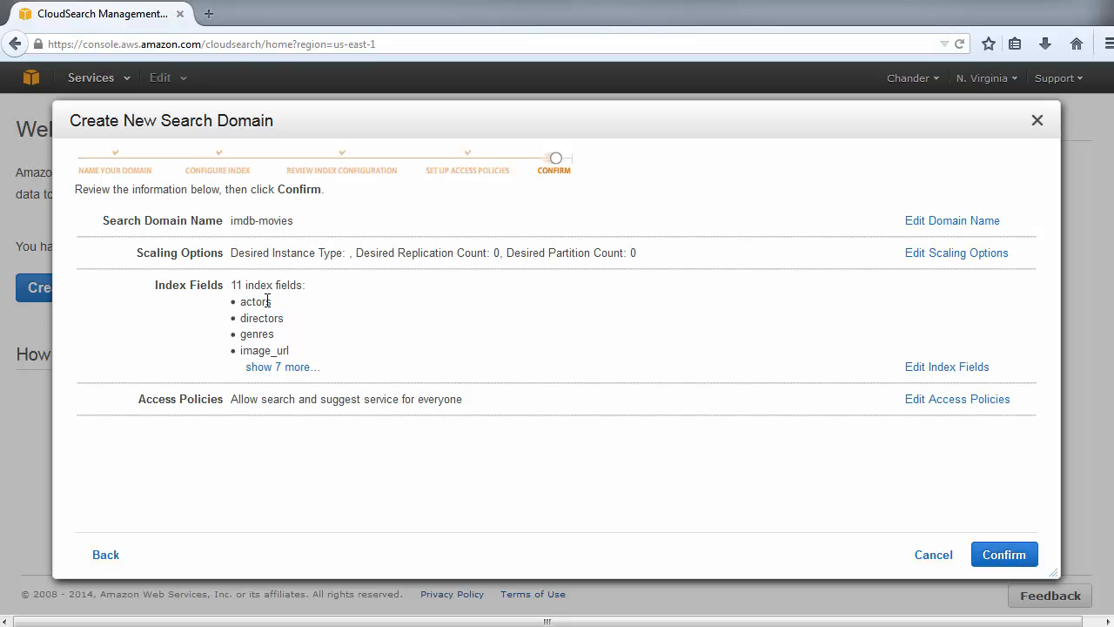
pyautogui.moveTo(964, 553)
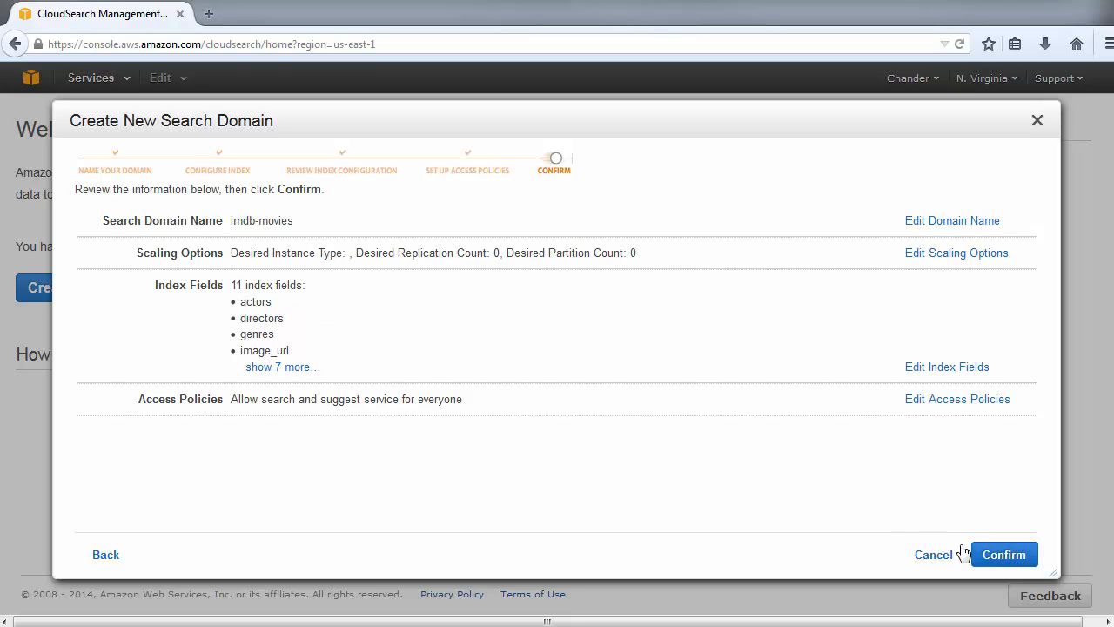
# Confirm creation of 'imdb-movies' and dismiss the congratulations message to reach its dashboard.
pyautogui.click(1003, 553)
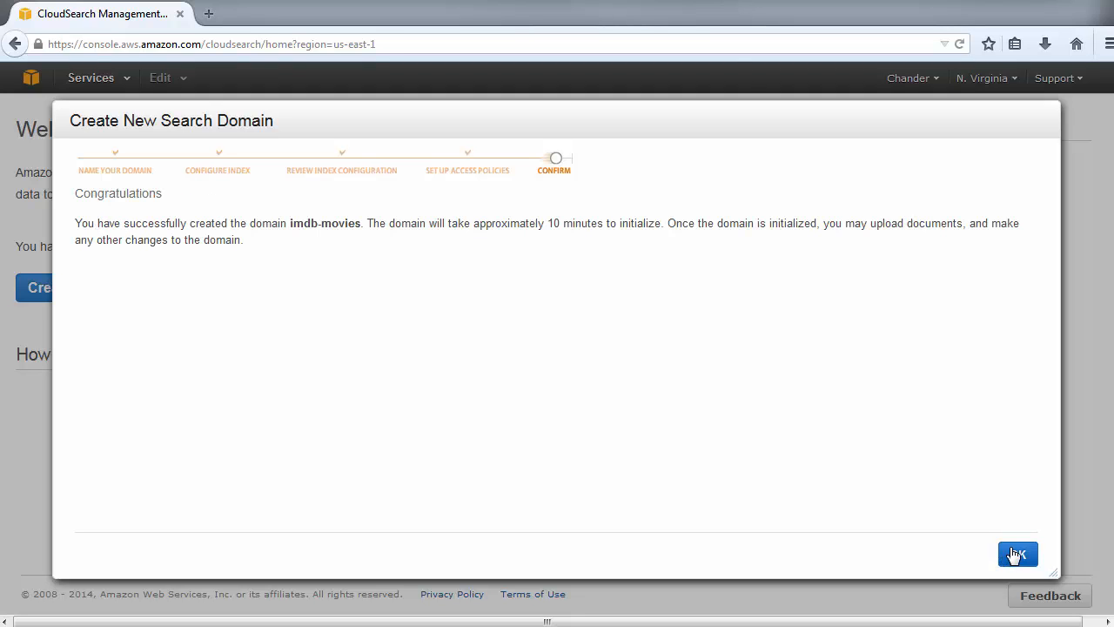
pyautogui.click(1016, 553)
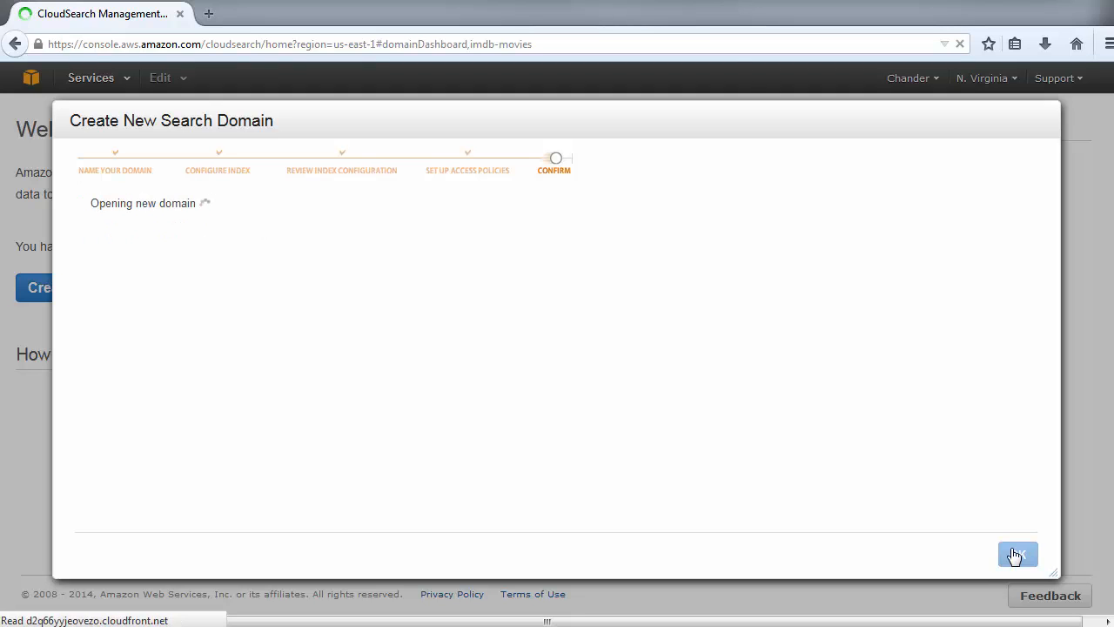
pyautogui.click(1017, 553)
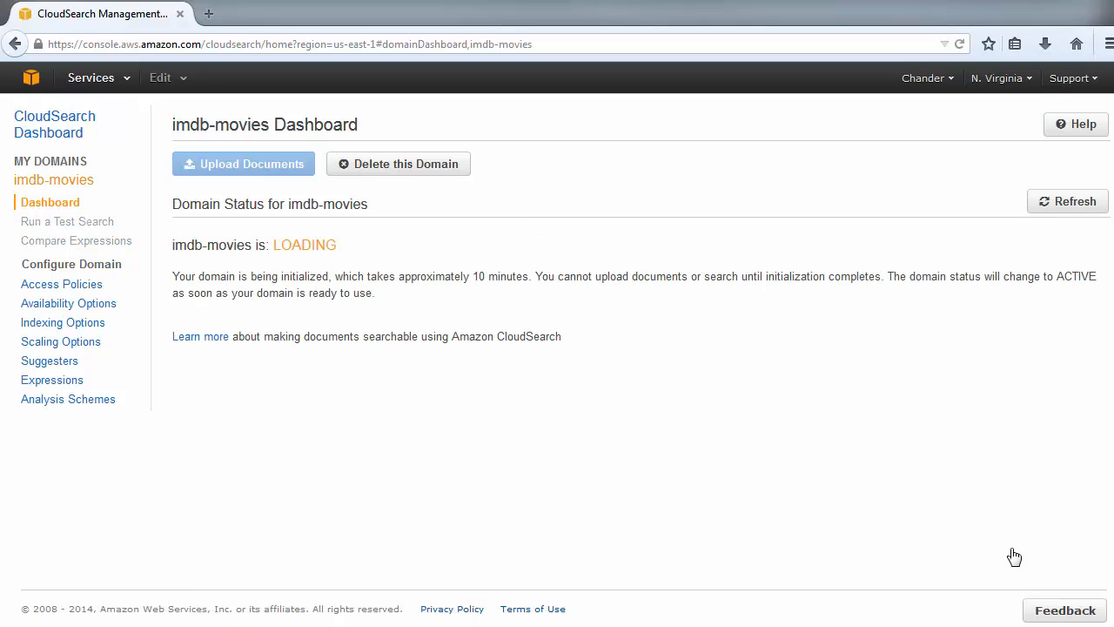
# With the domain ACTIVE on one search.m1.small instance, start Upload Documents.
pyautogui.doubleClick(304, 243)
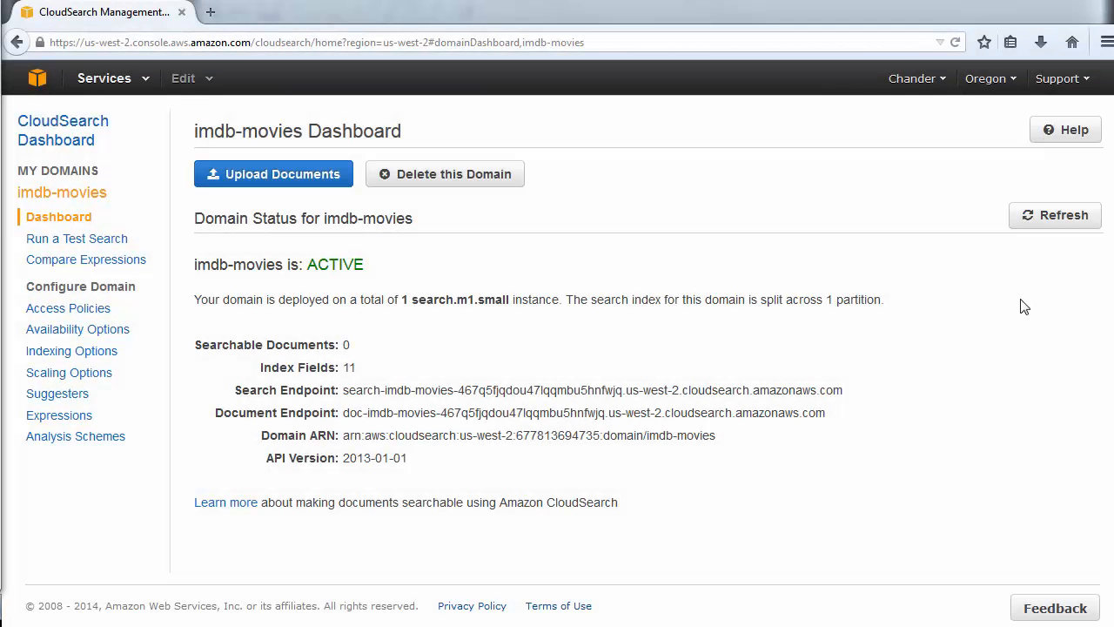
pyautogui.moveTo(295, 183)
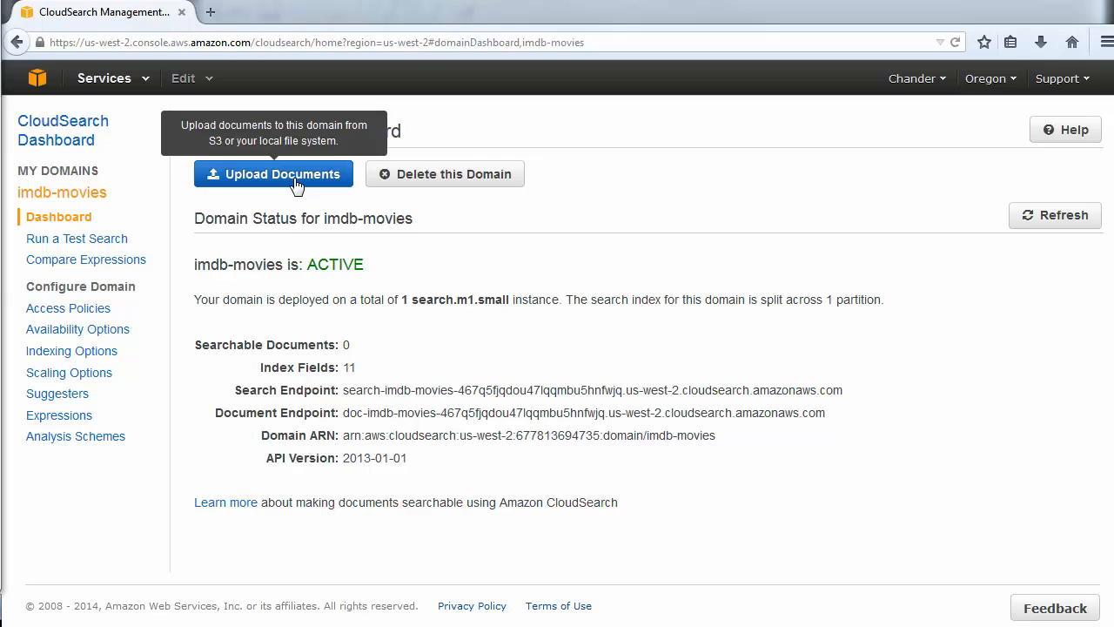
pyautogui.click(273, 174)
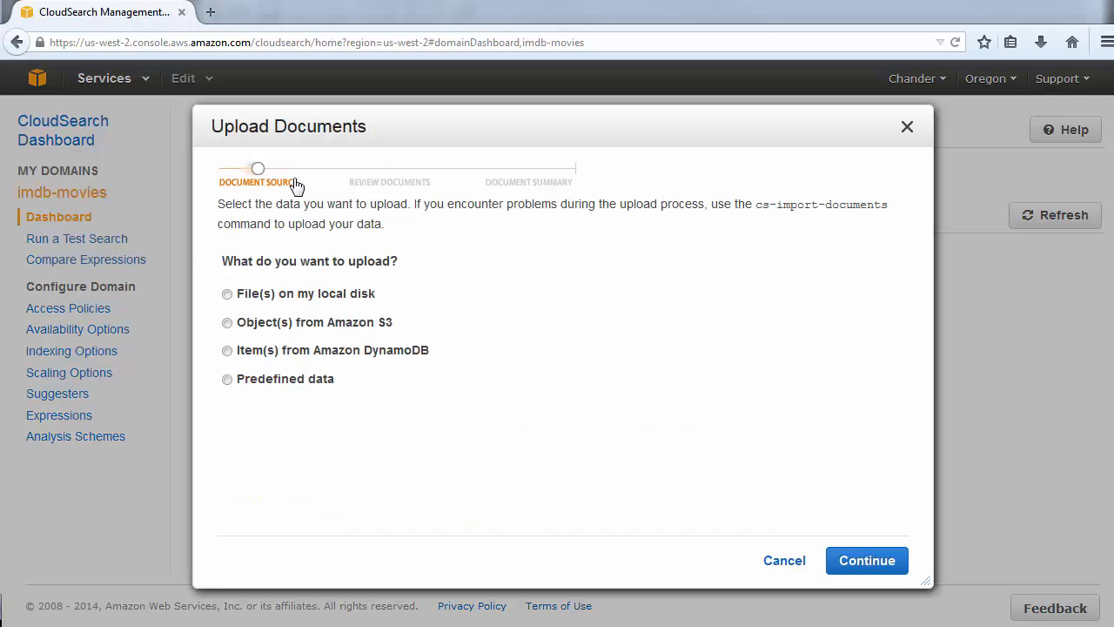
pyautogui.moveTo(256, 282)
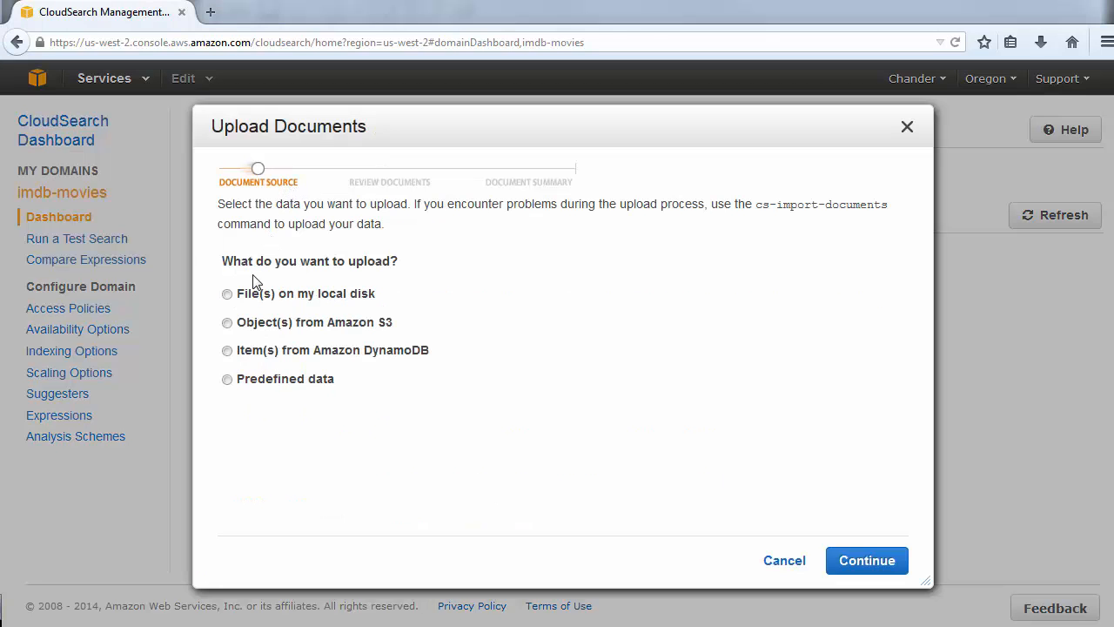
# Upload the 5000 predefined 'IMDB movies (demo)' sample documents and finish back to the dashboard.
pyautogui.click(227, 380)
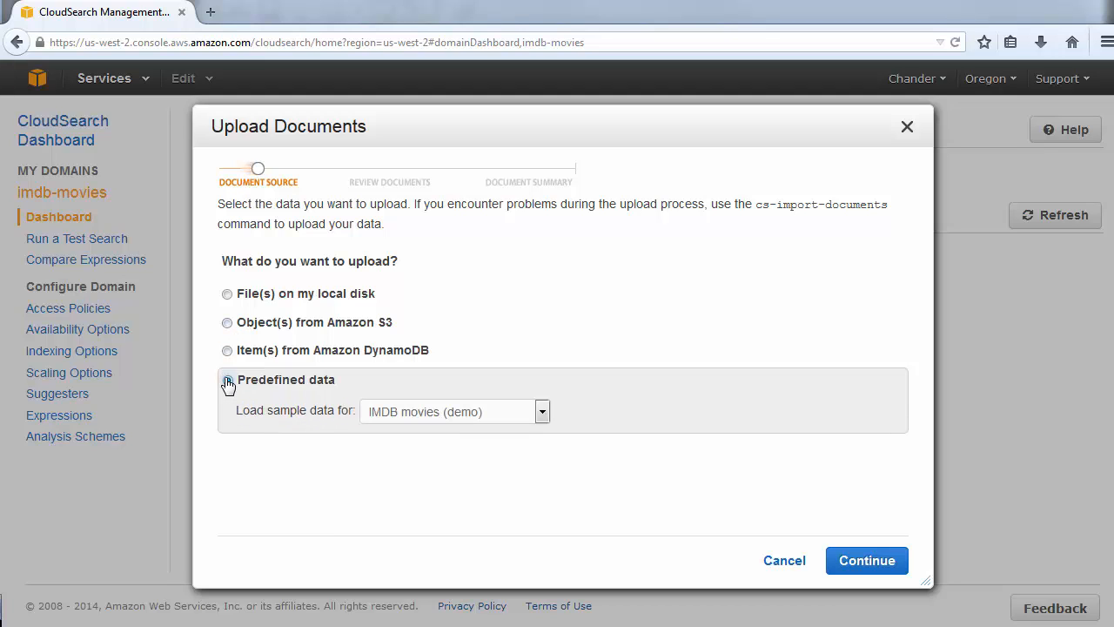
pyautogui.click(227, 379)
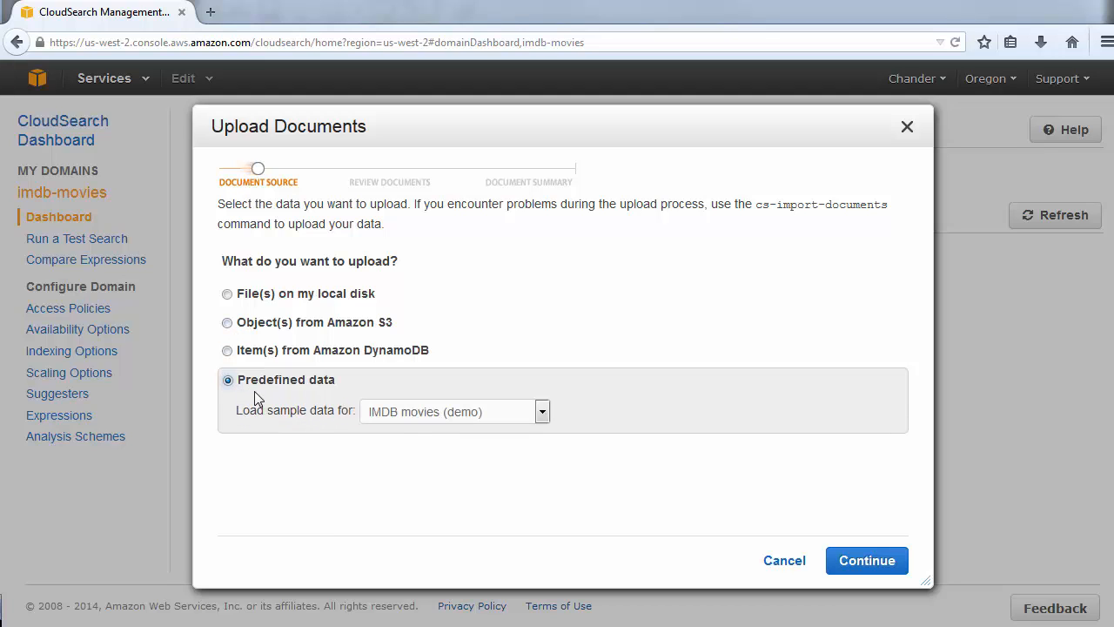
pyautogui.moveTo(634, 485)
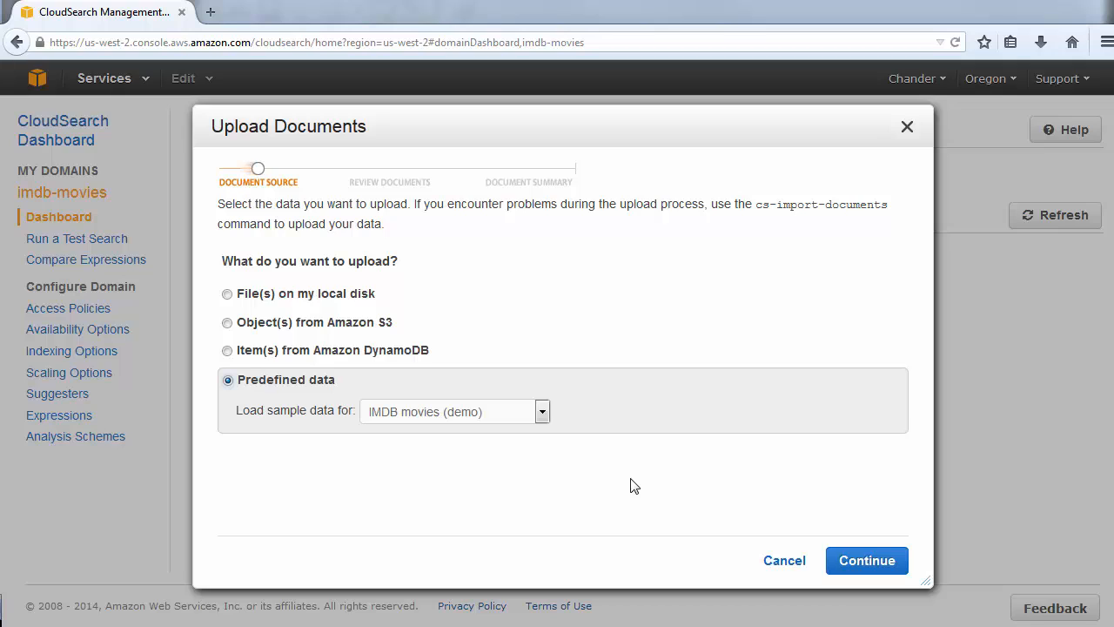
pyautogui.moveTo(867, 560)
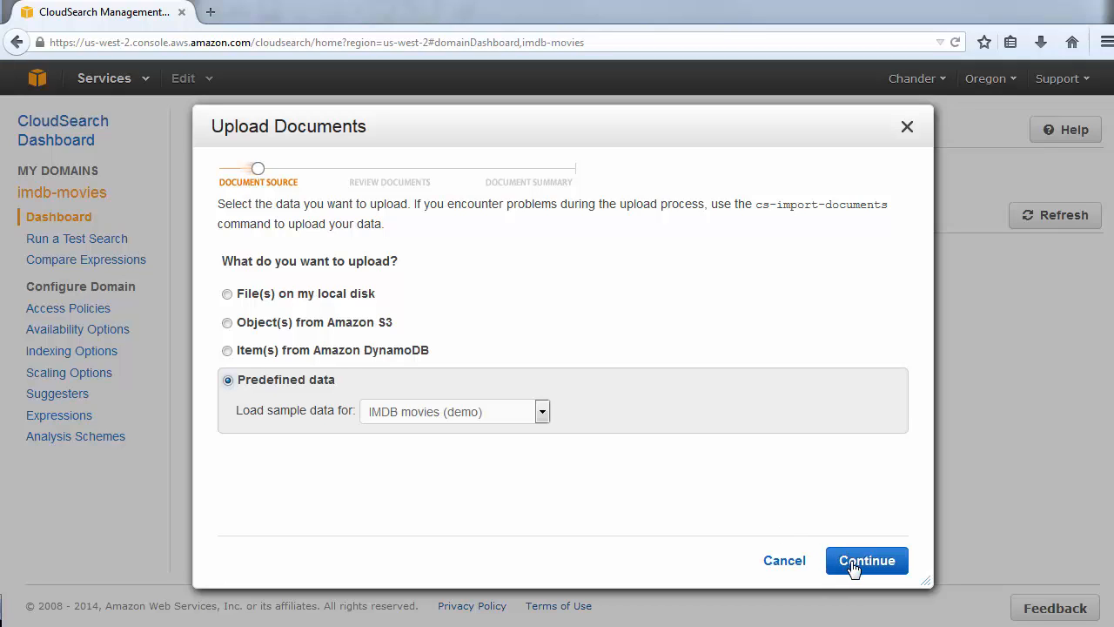
pyautogui.click(867, 560)
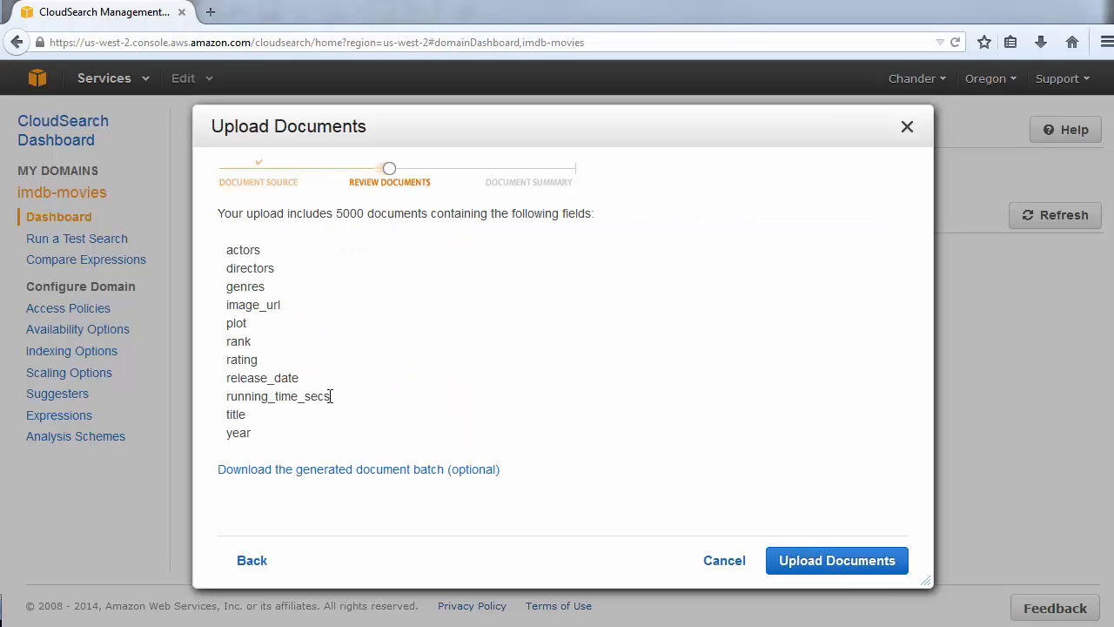
pyautogui.moveTo(334, 418)
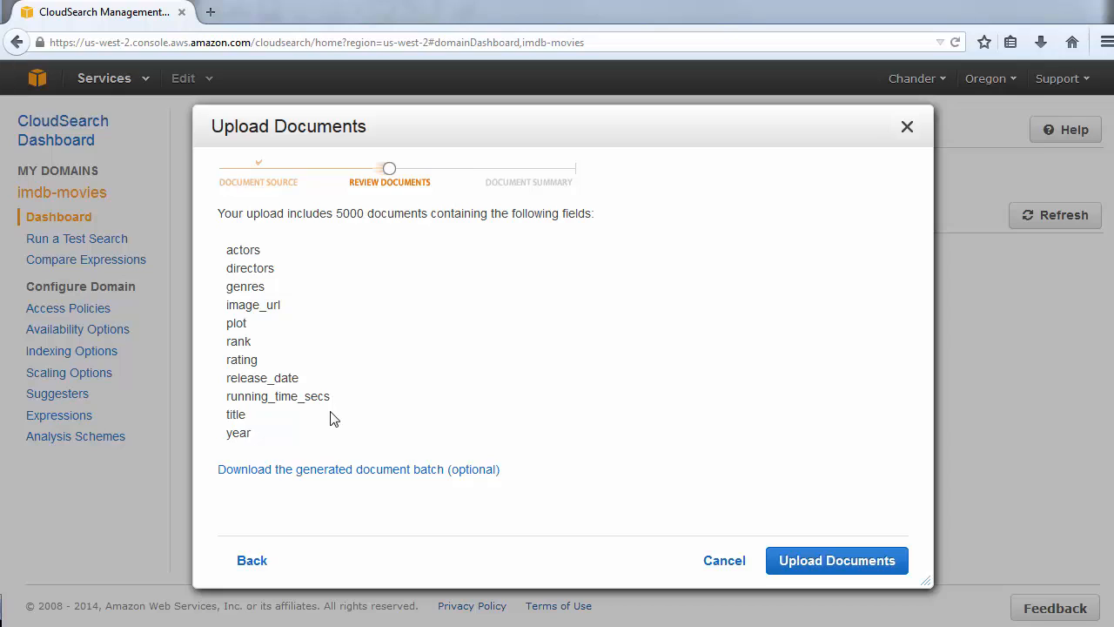
pyautogui.moveTo(335, 432)
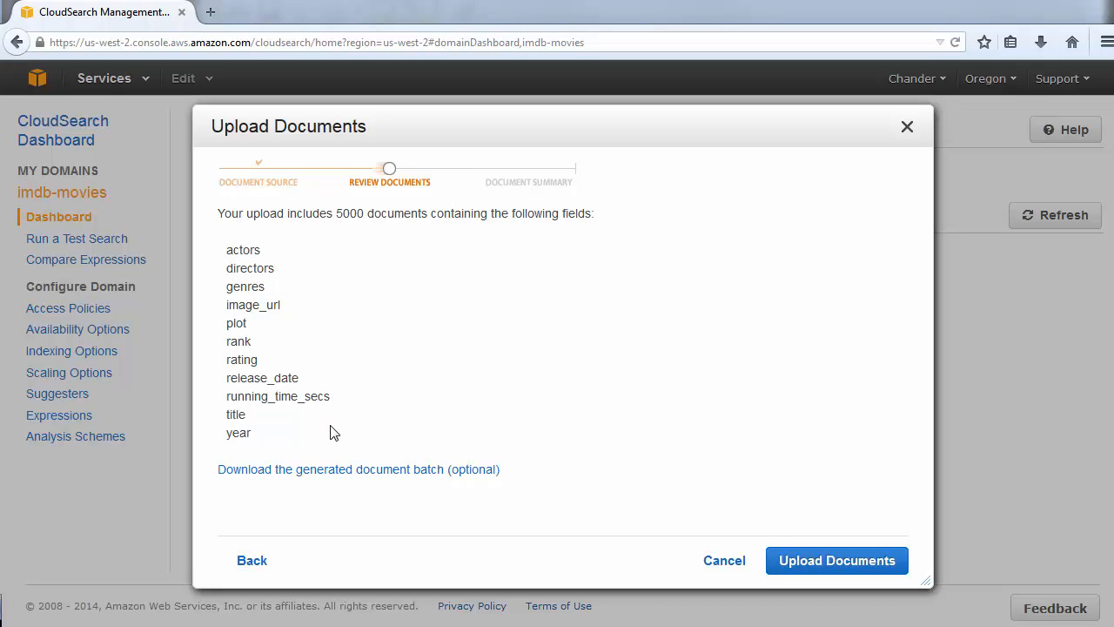
pyautogui.moveTo(676, 508)
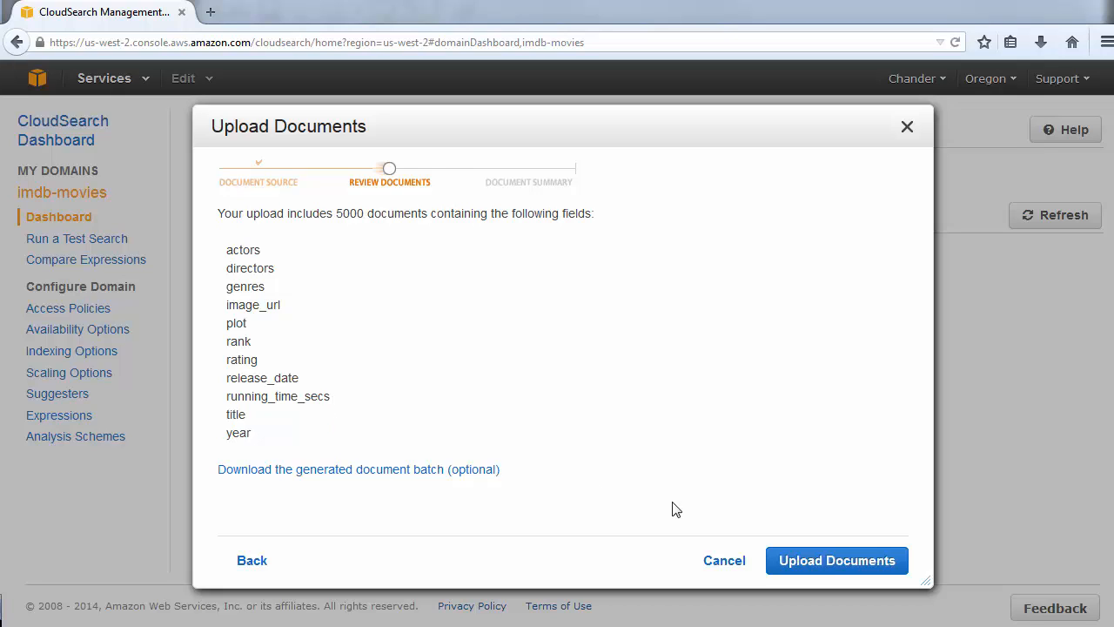
pyautogui.click(836, 561)
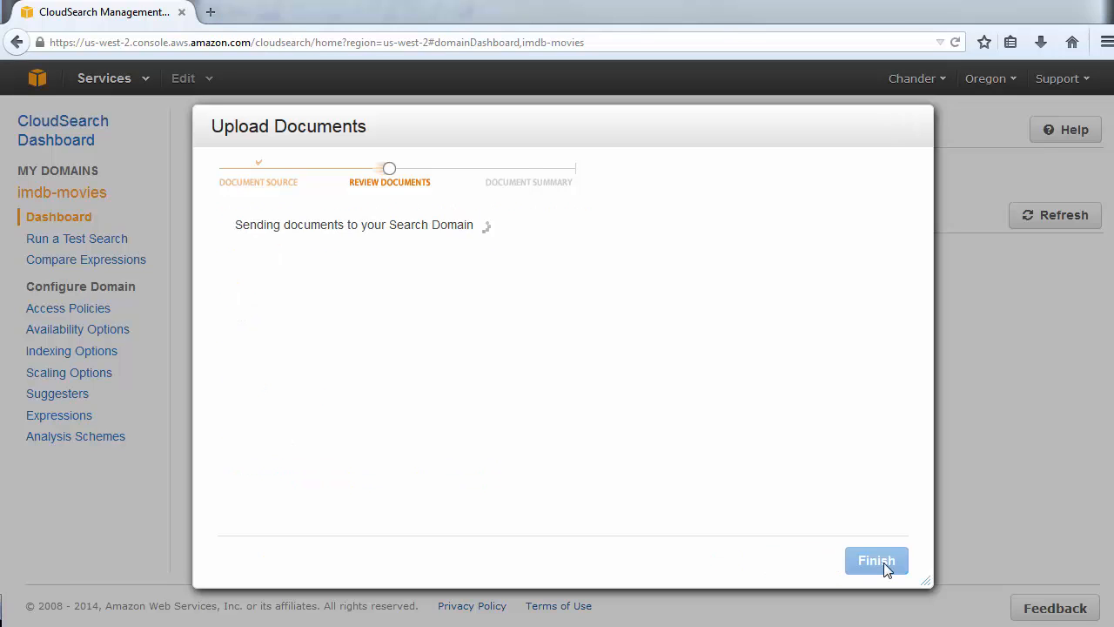
pyautogui.click(876, 561)
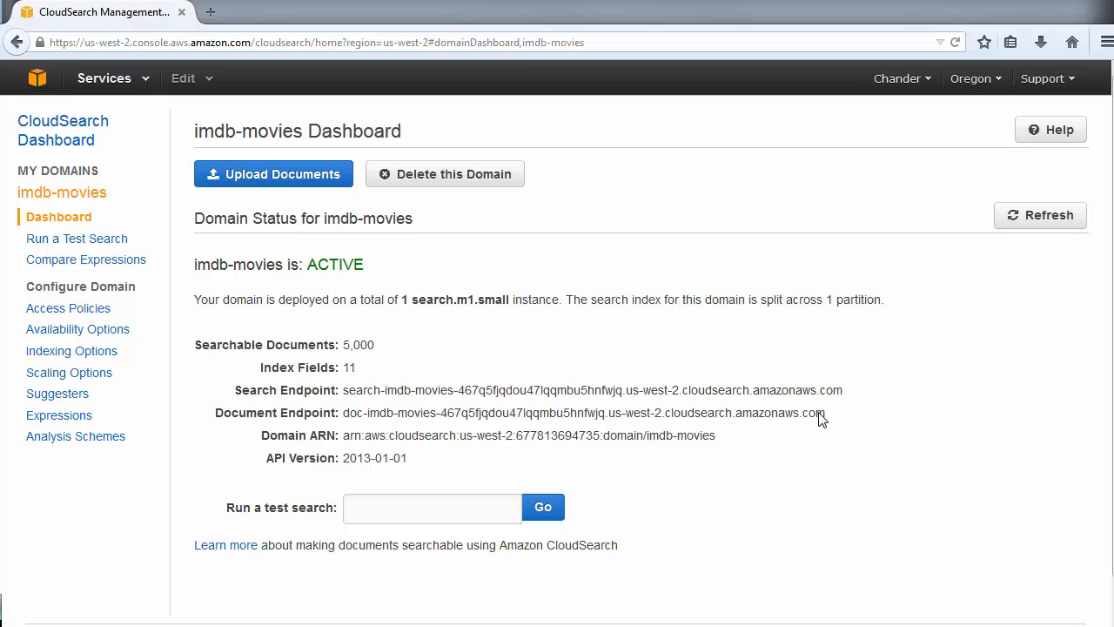
pyautogui.moveTo(414, 362)
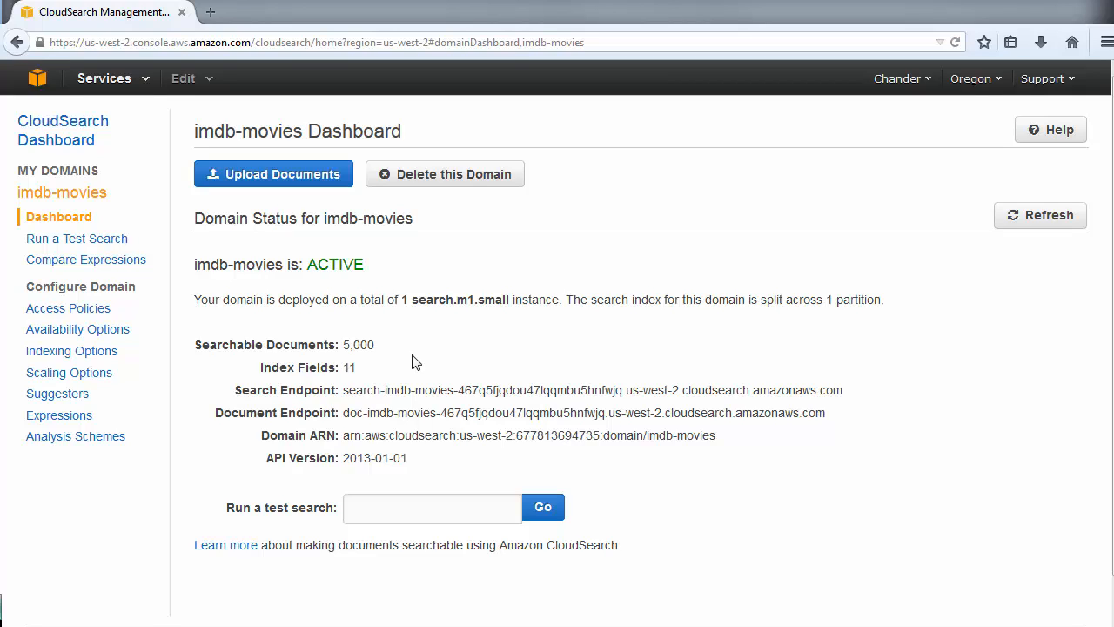
# Note the 5,000 searchable documents figure, then go to Run a Test Search for 'imdb-movies'.
pyautogui.doubleClick(359, 345)
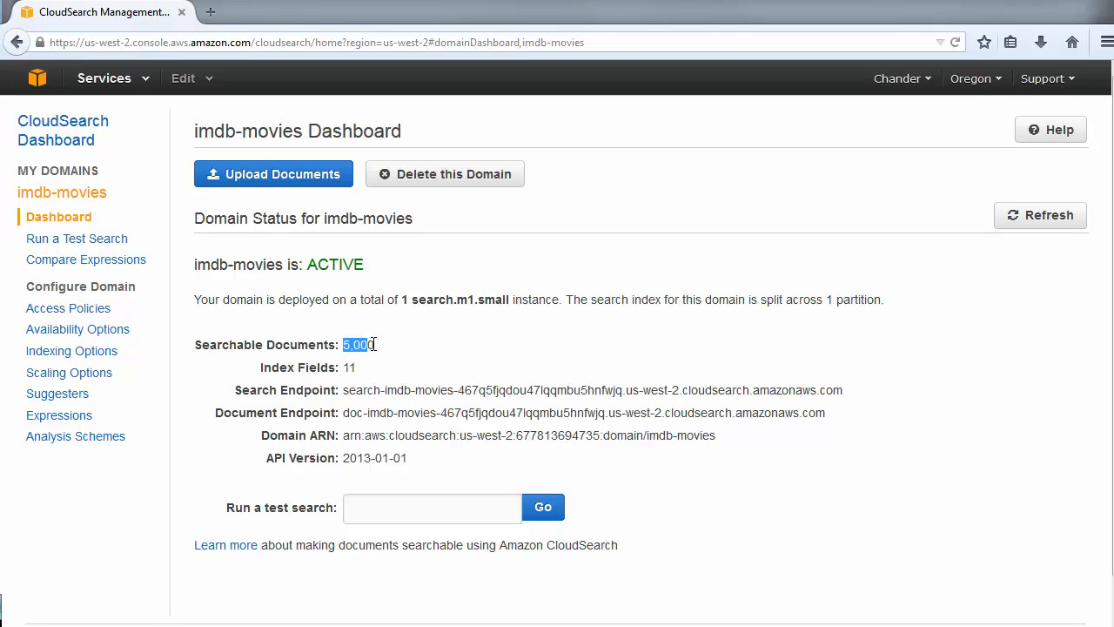
pyautogui.click(444, 387)
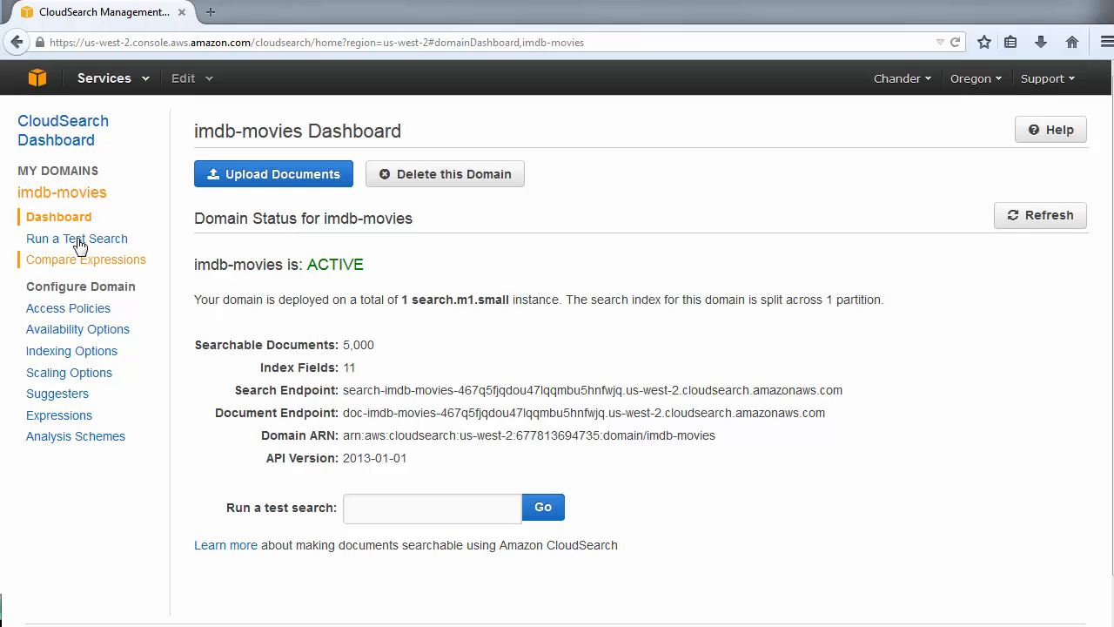
pyautogui.click(77, 238)
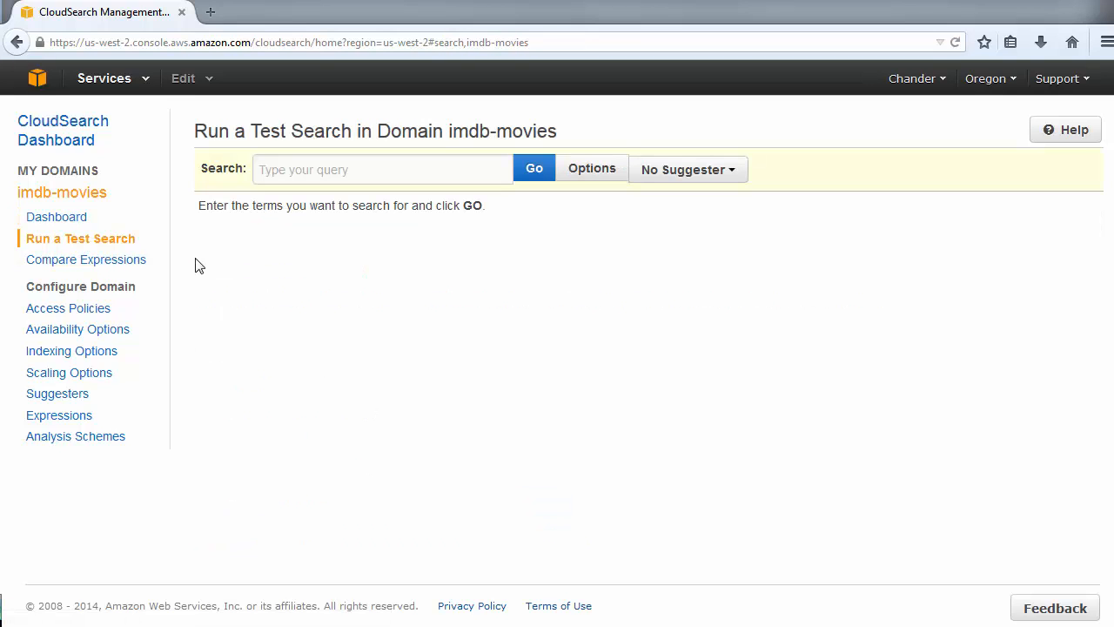
pyautogui.moveTo(387, 287)
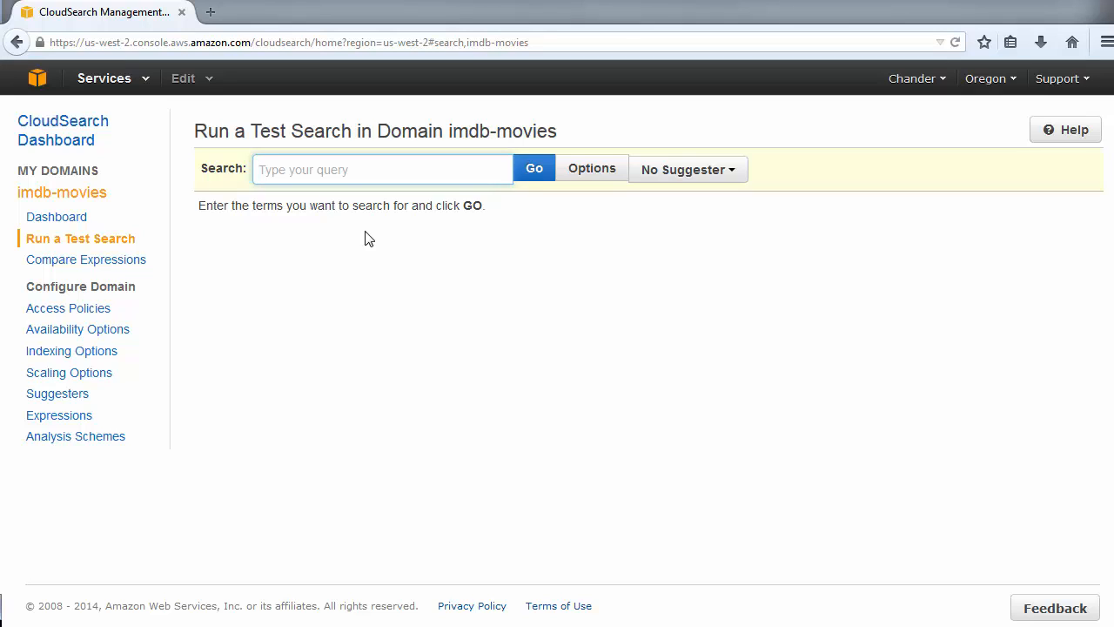
# Search 'star wars' for 9 movie results and narrow them with the Comedy genre filter.
pyautogui.click(532, 167)
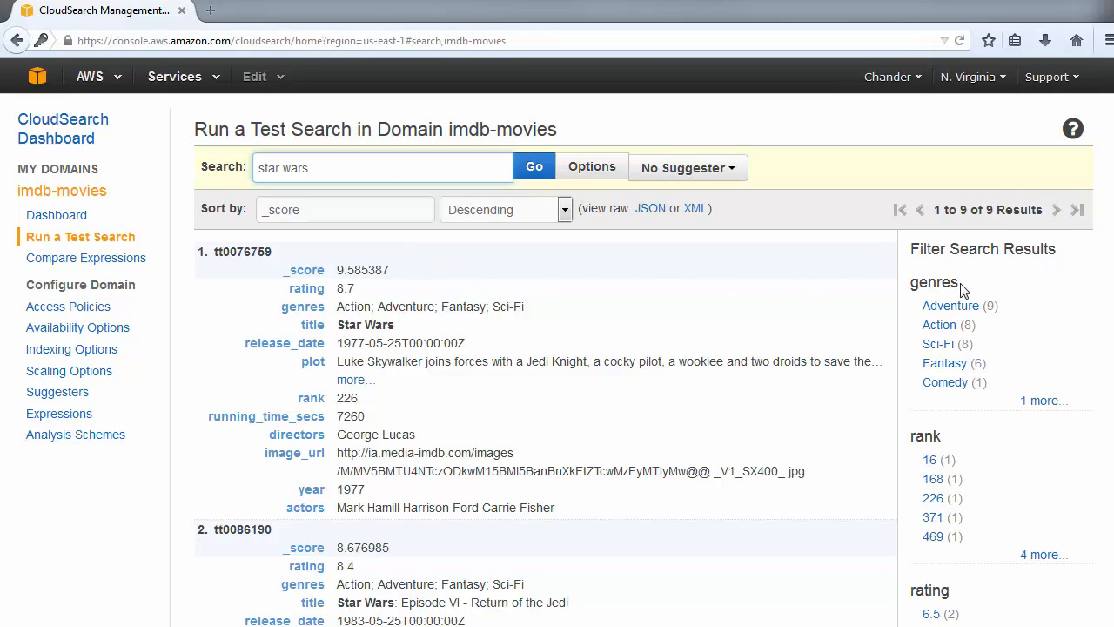
pyautogui.moveTo(1041, 326)
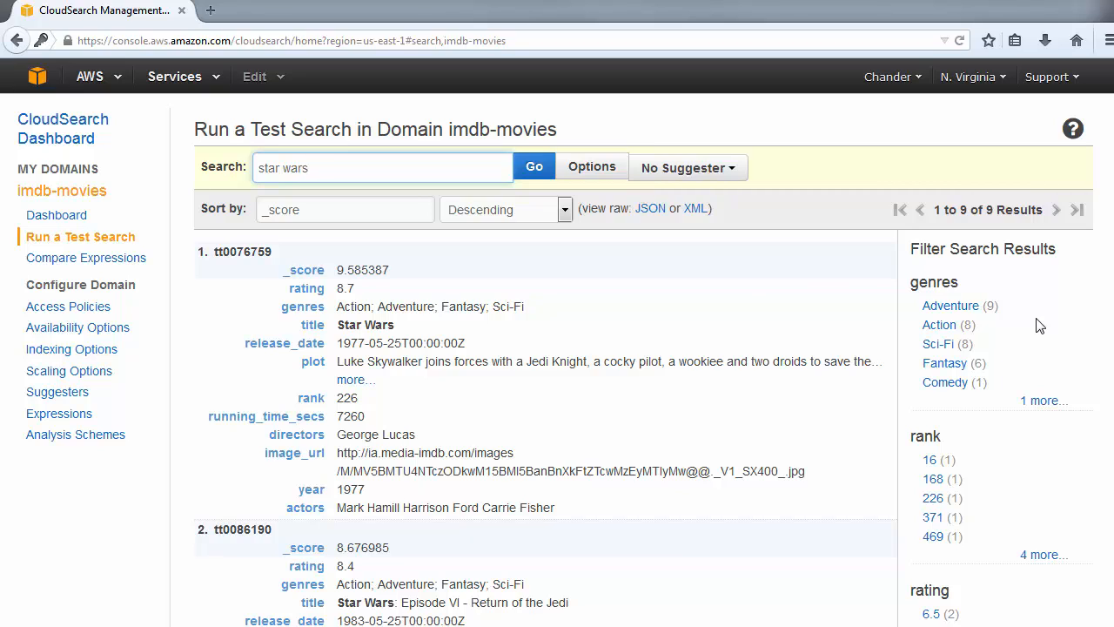
pyautogui.click(383, 167)
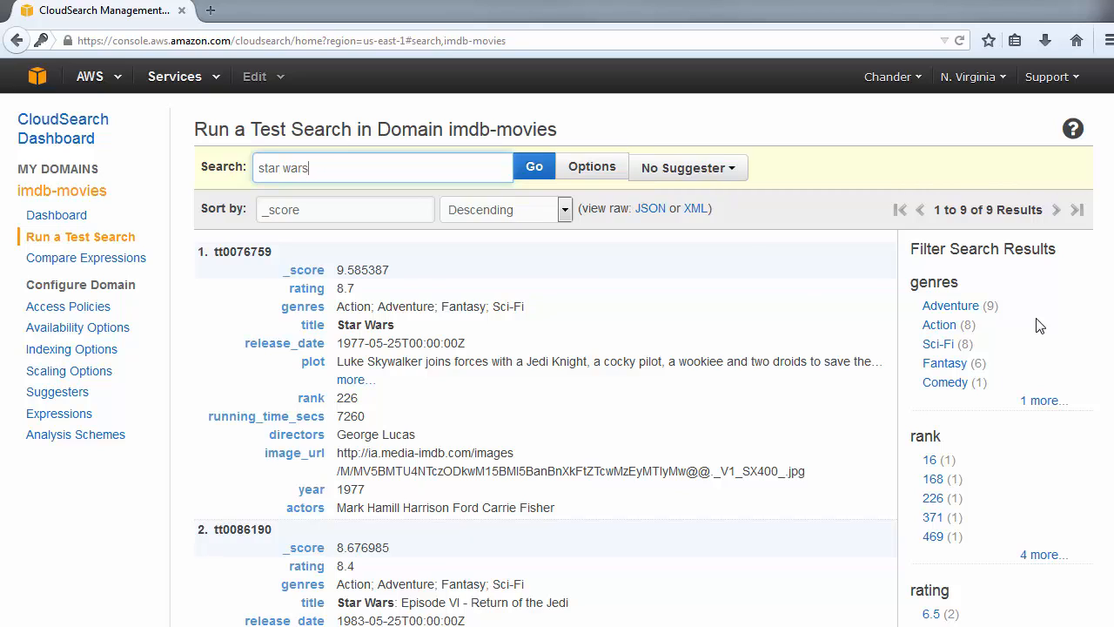
pyautogui.moveTo(943, 383)
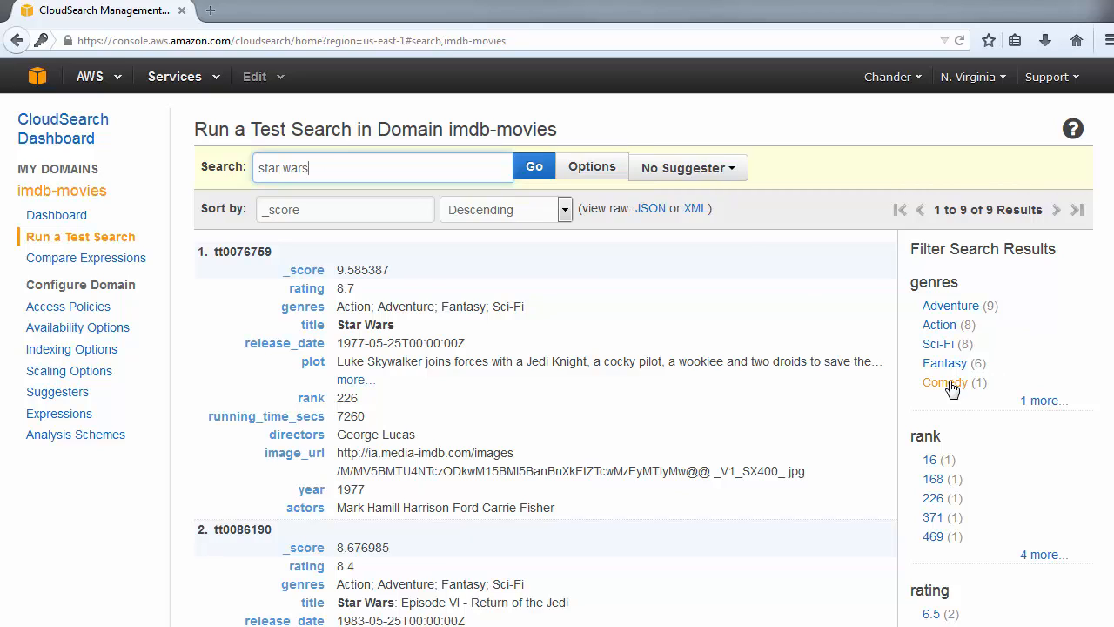
pyautogui.click(943, 383)
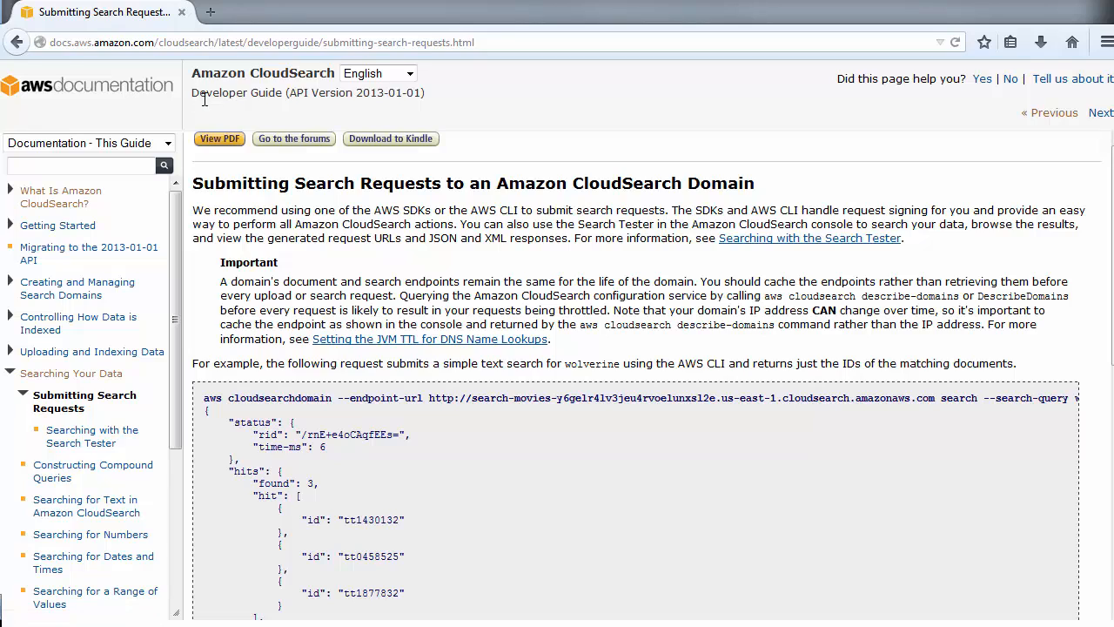
pyautogui.moveTo(277, 98)
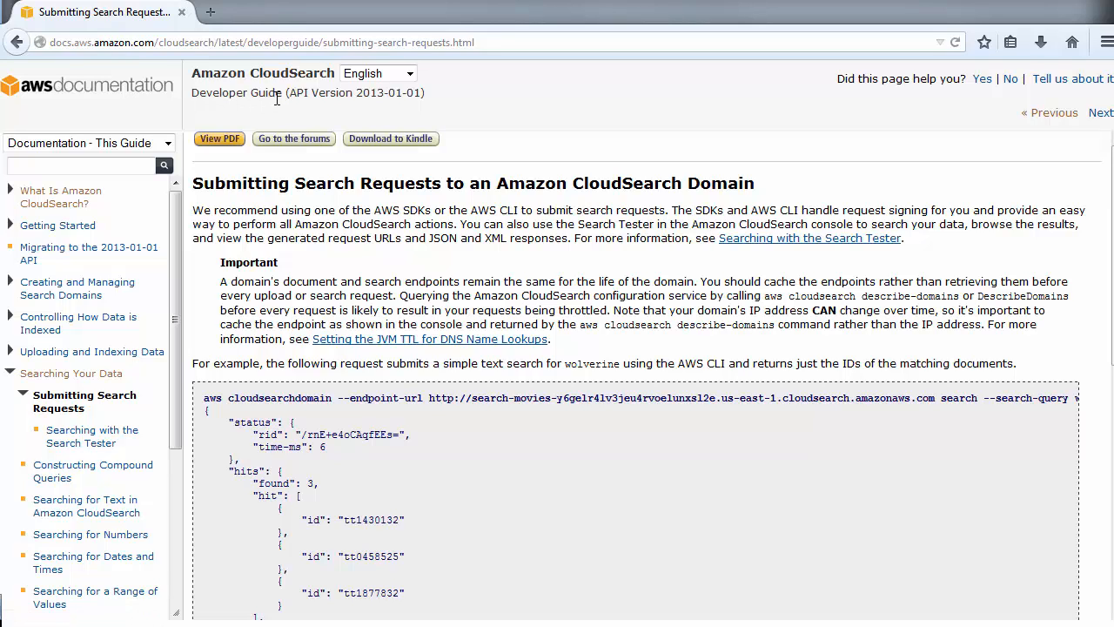
pyautogui.moveTo(94, 331)
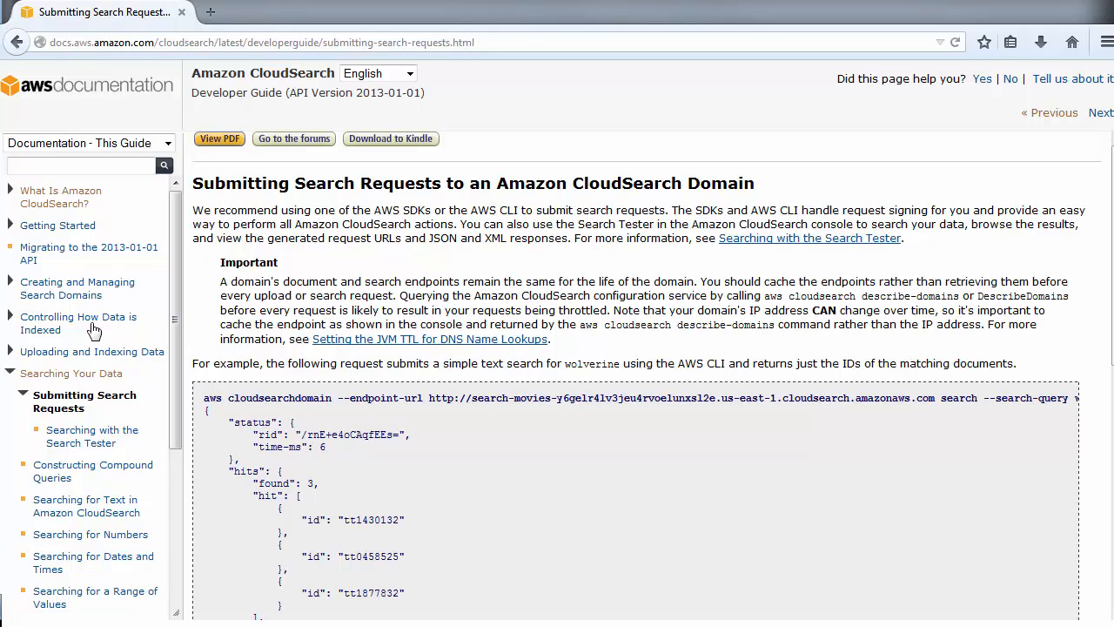
pyautogui.moveTo(87, 409)
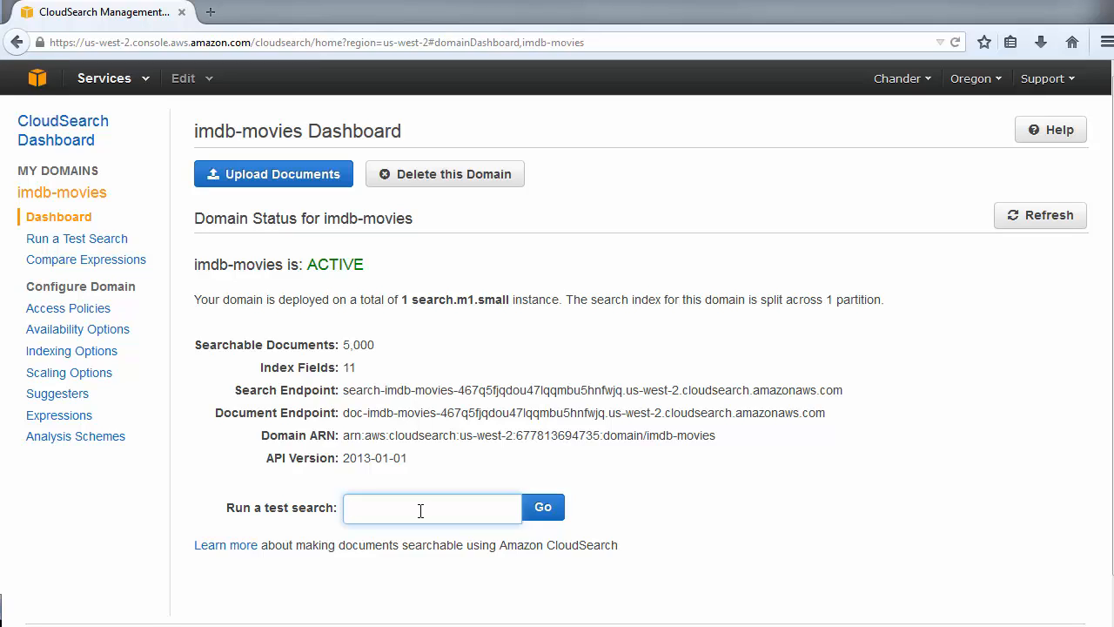
pyautogui.moveTo(451, 316)
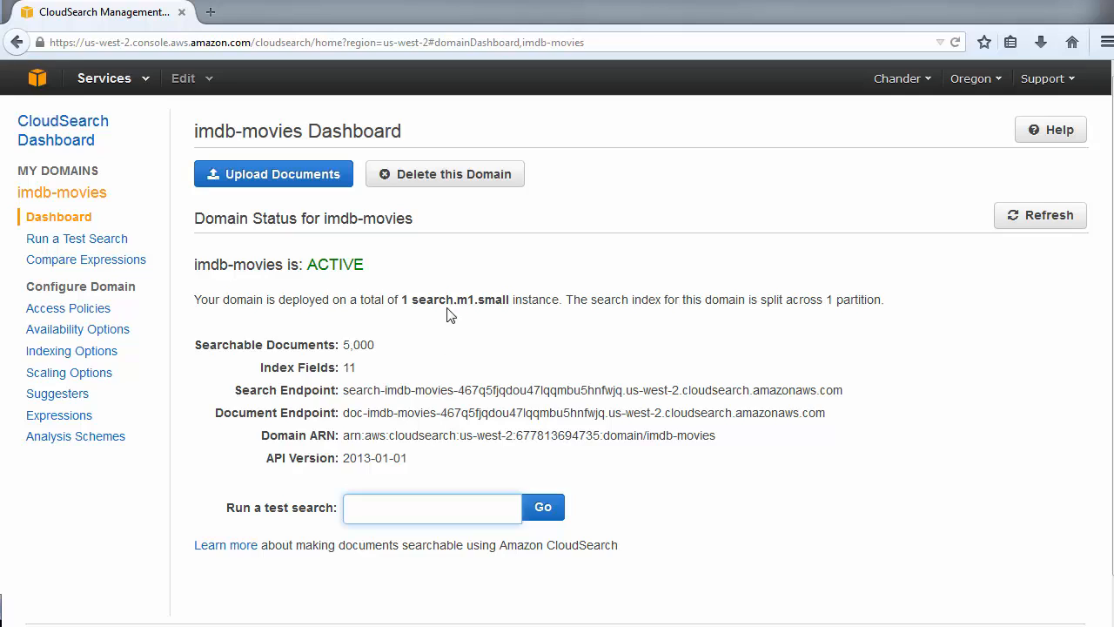
pyautogui.moveTo(444, 174)
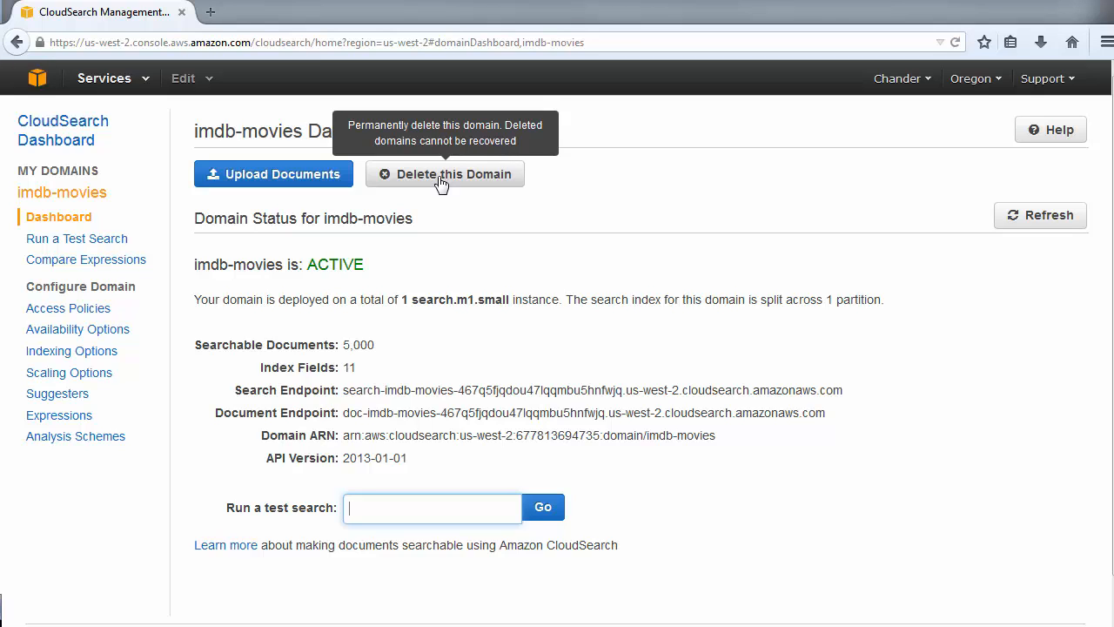
# Permanently delete the imdb-movies domain, confirming the acknowledgement, and dismiss the survey prompt.
pyautogui.click(446, 174)
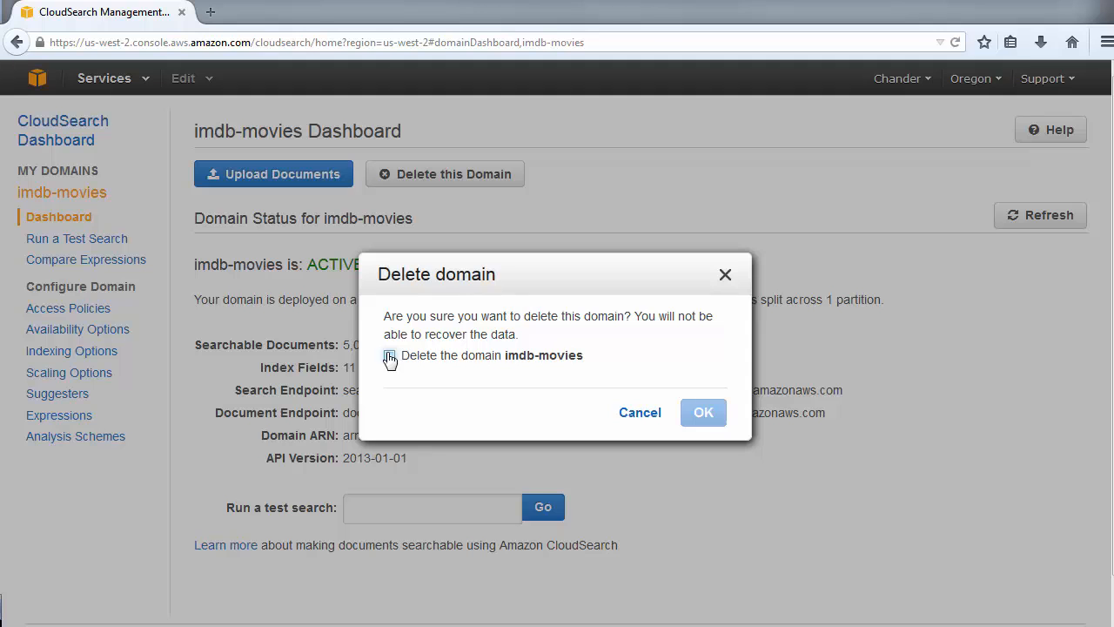
pyautogui.click(390, 355)
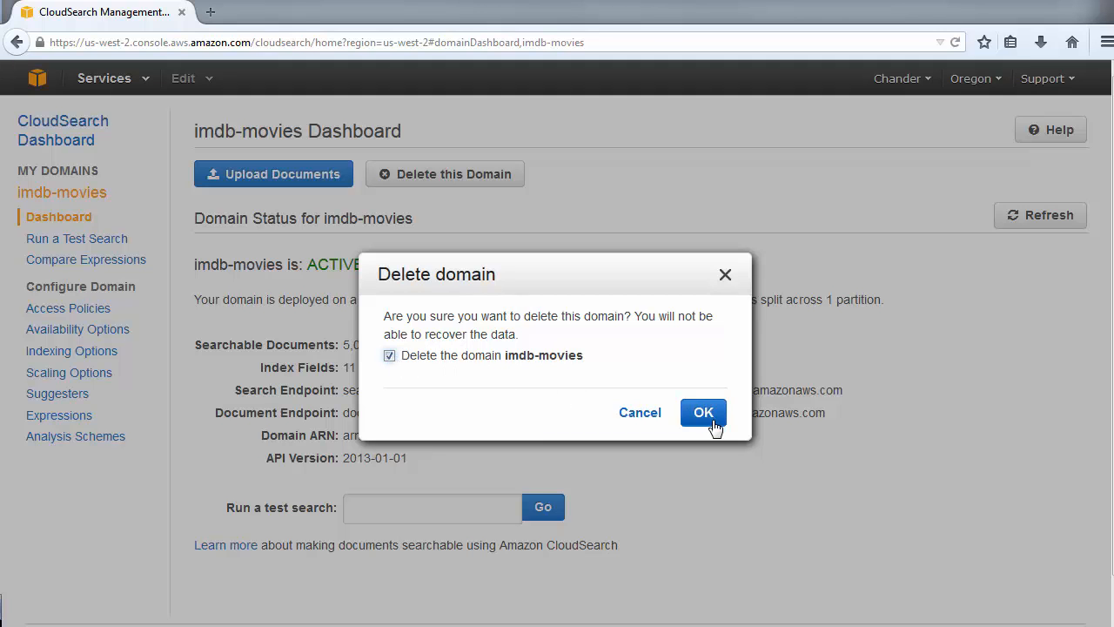
pyautogui.click(704, 411)
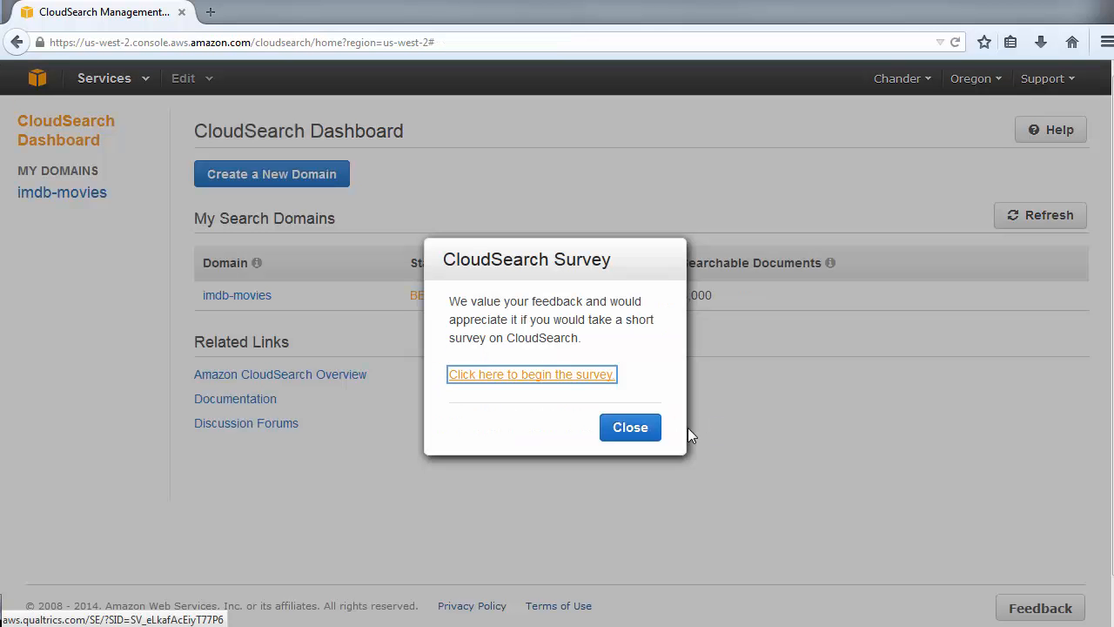
pyautogui.click(531, 372)
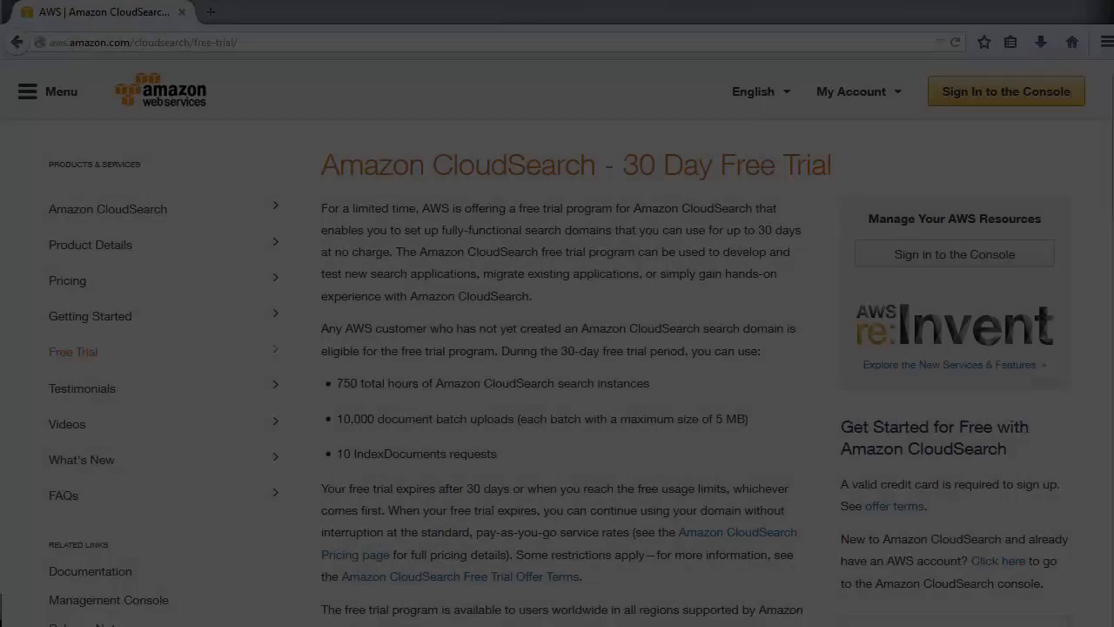